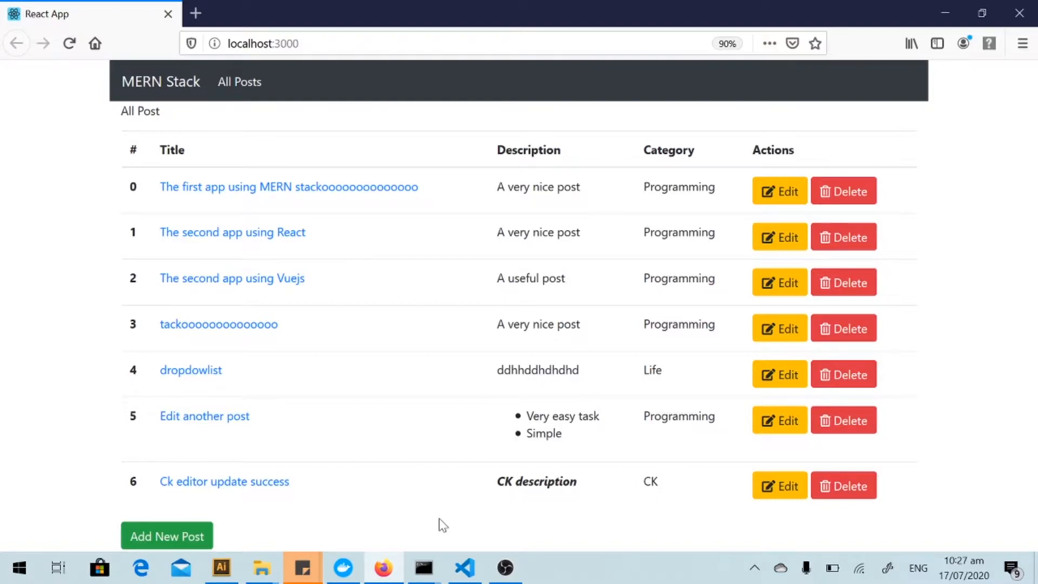
{"action": "mouse_move", "coordinate": [271, 530]}
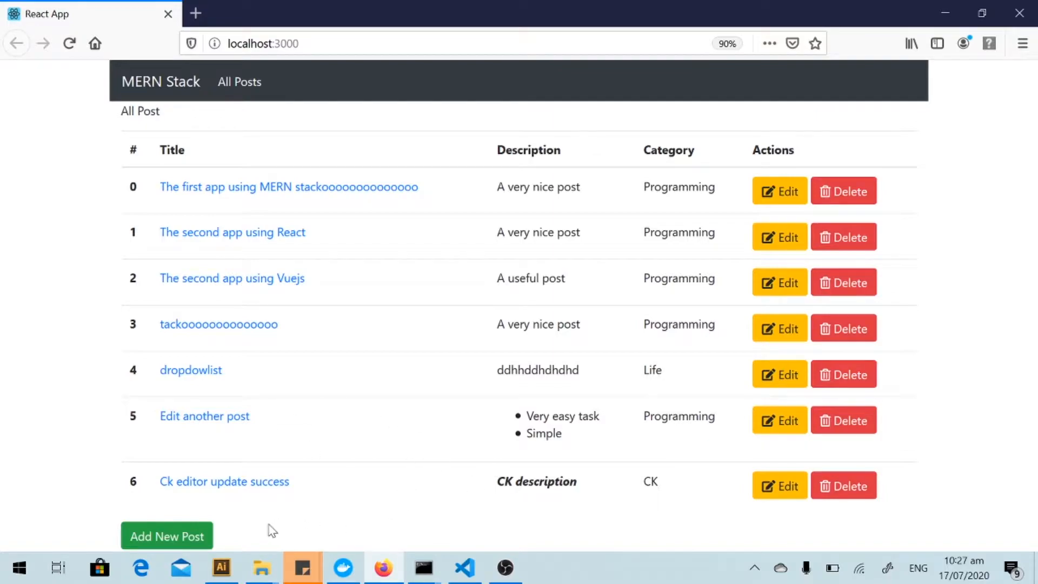
{"action": "mouse_move", "coordinate": [306, 539]}
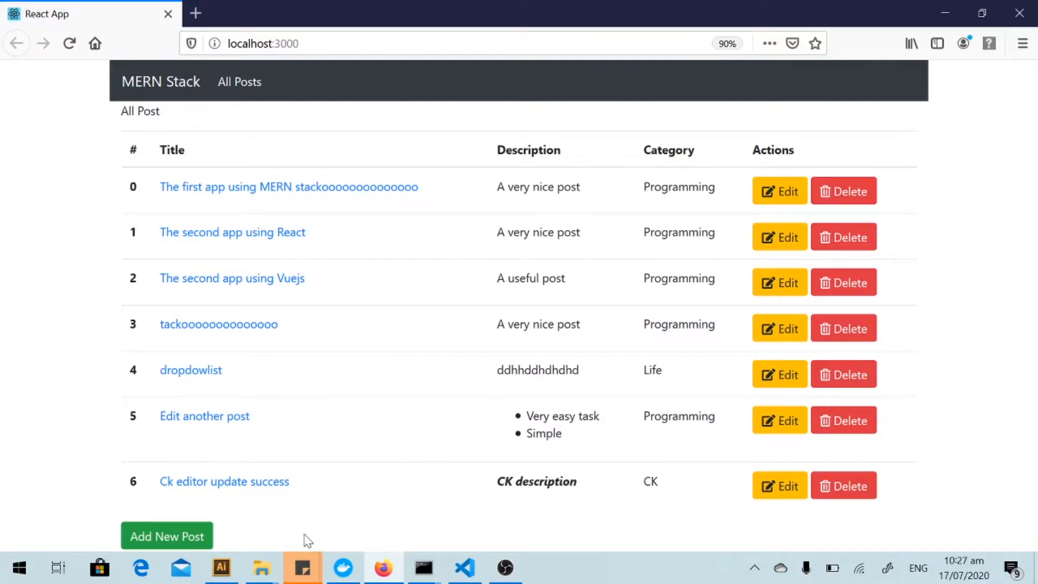
{"action": "mouse_move", "coordinate": [167, 536]}
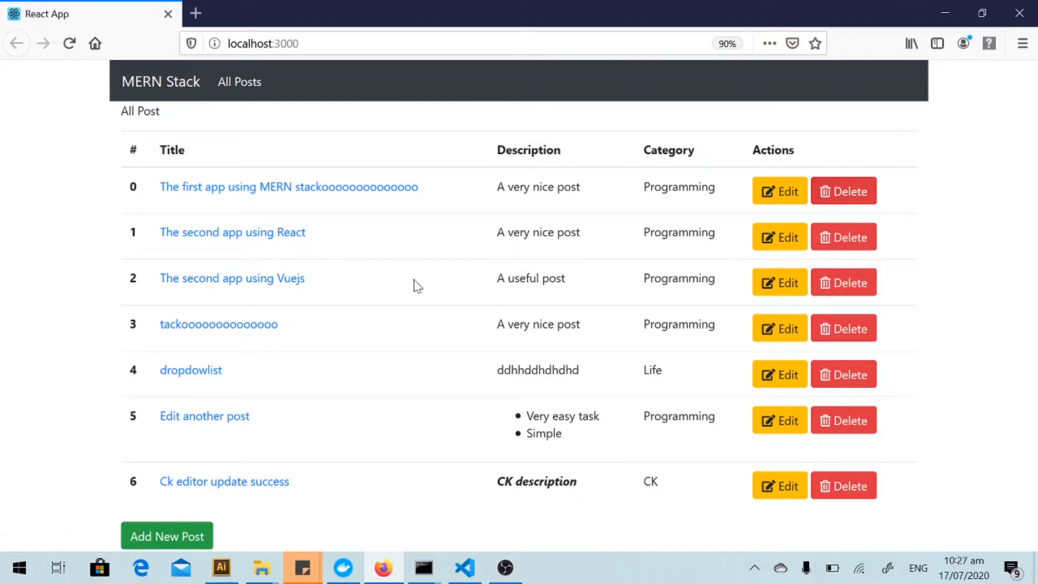
{"action": "mouse_move", "coordinate": [645, 259]}
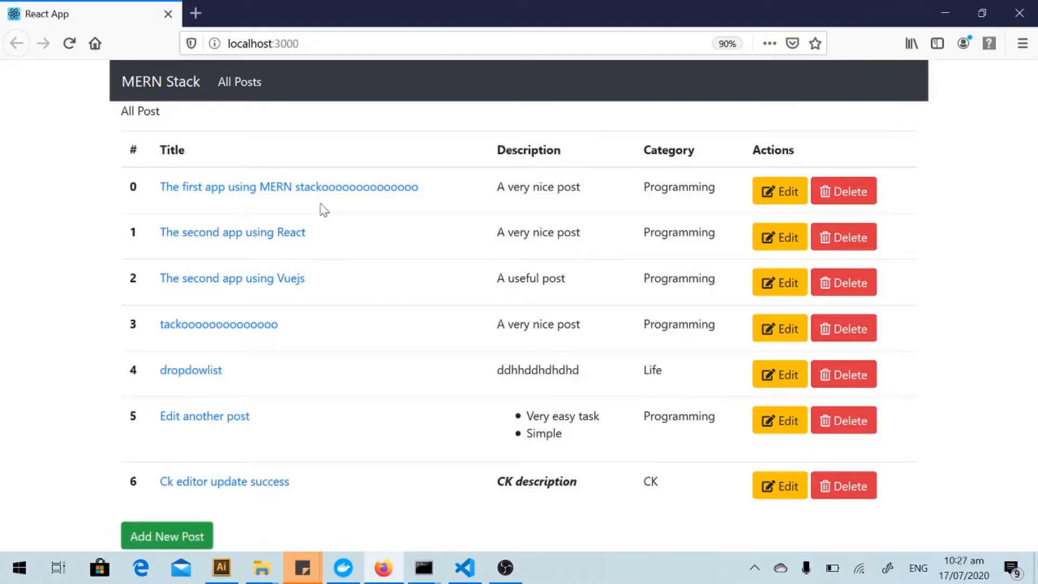
- Open LandingPage.js in VS Code and select the Delete link's href="#" placeholder
{"action": "left_click", "coordinate": [465, 567]}
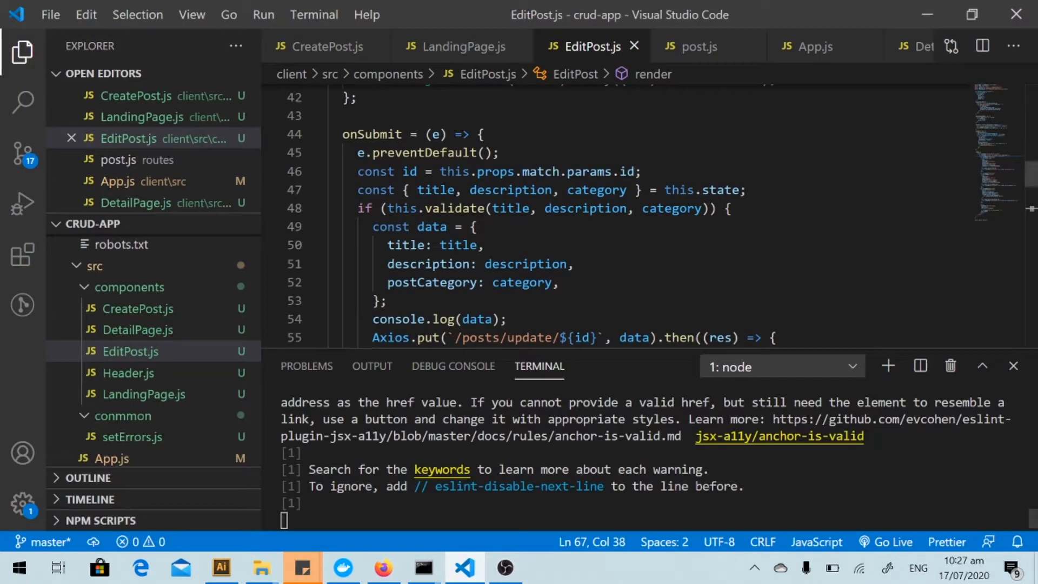
{"action": "mouse_move", "coordinate": [145, 362]}
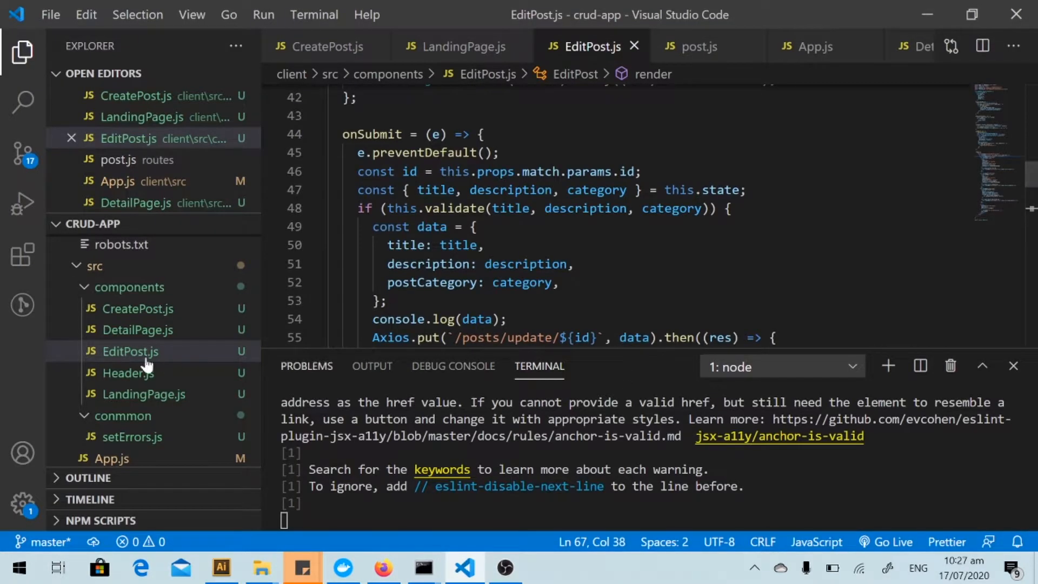
{"action": "left_click", "coordinate": [142, 394]}
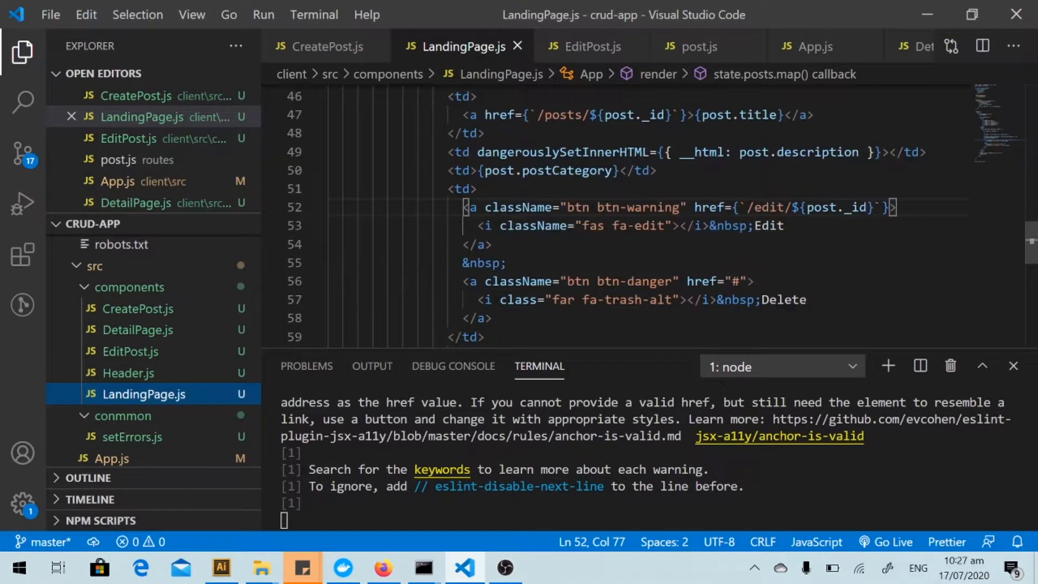
{"action": "scroll", "scroll_direction": "down", "scroll_amount": 3}
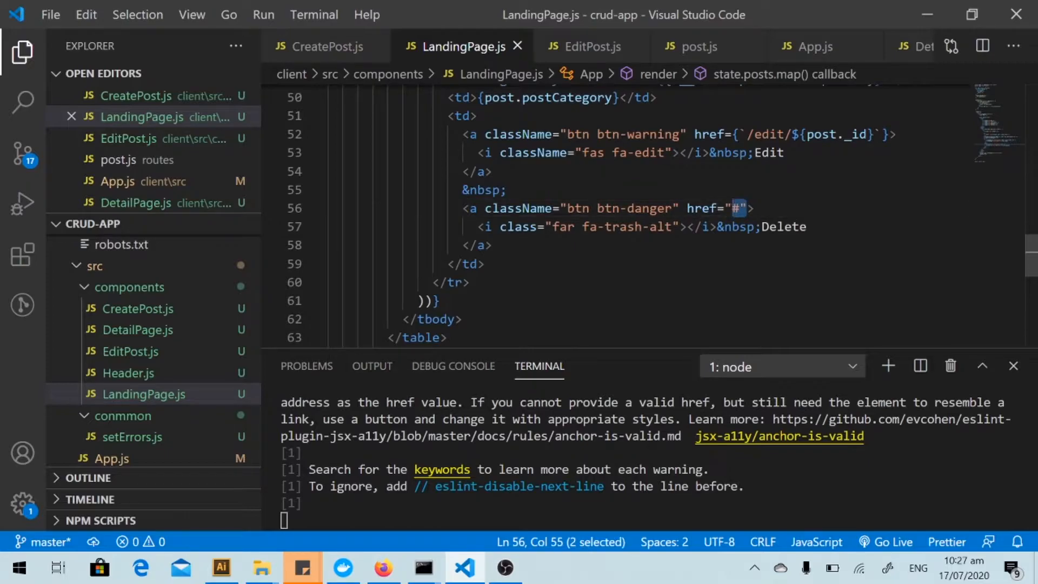
{"action": "left_click_drag", "start_coordinate": [732, 207], "coordinate": [686, 207]}
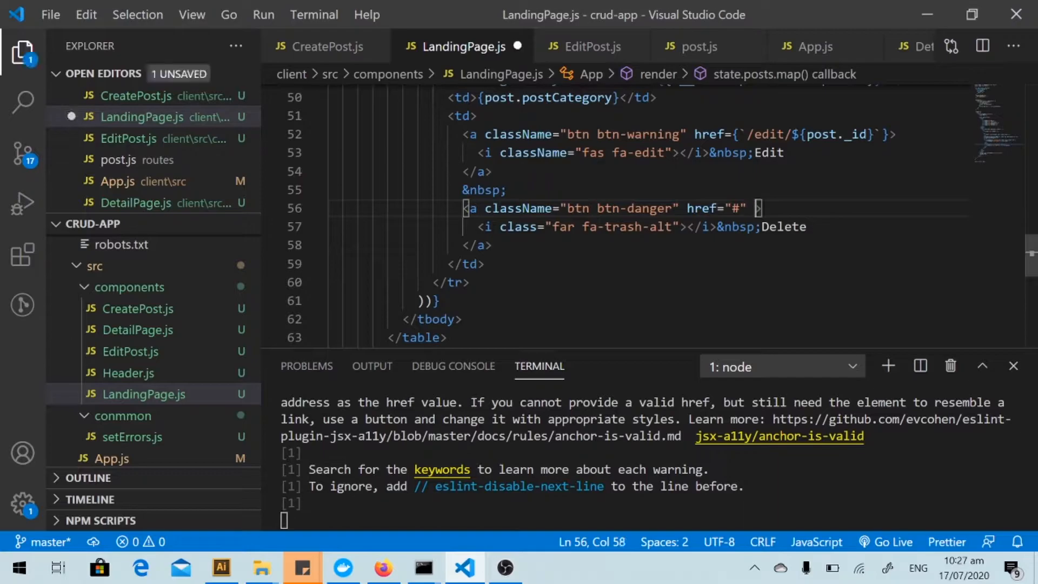
- Add onClick={()=>this.onDelete(post._id)} to the Delete link
{"action": "type", "text": "omn"}
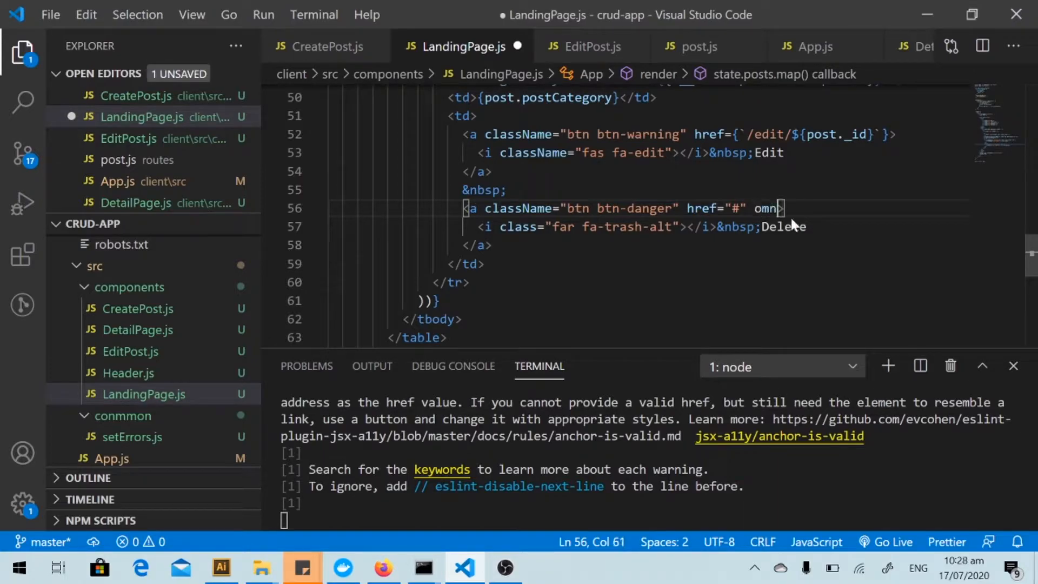
{"action": "key", "text": "Backspace"}
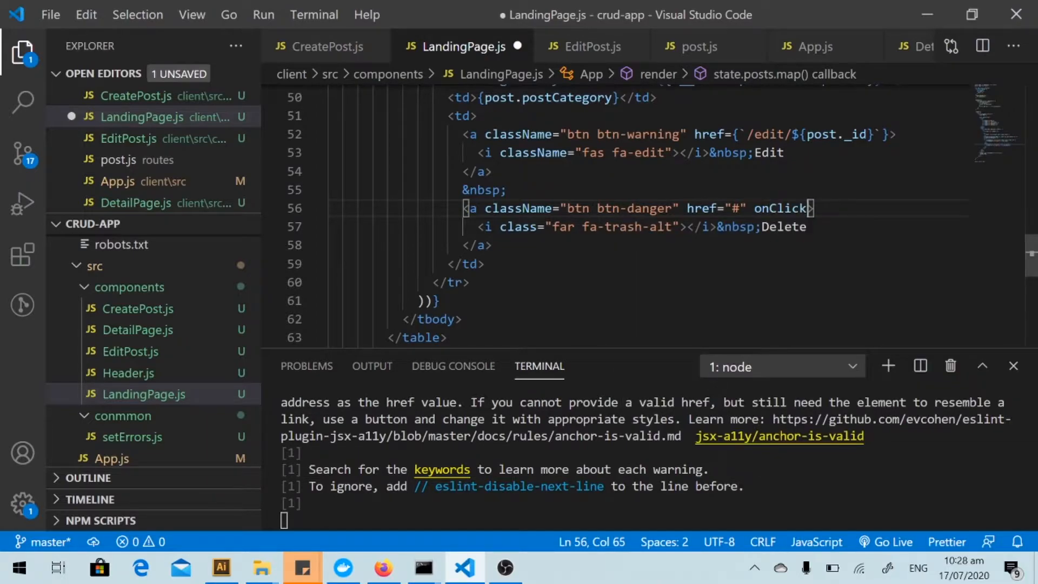
{"action": "type", "text": "={()="}
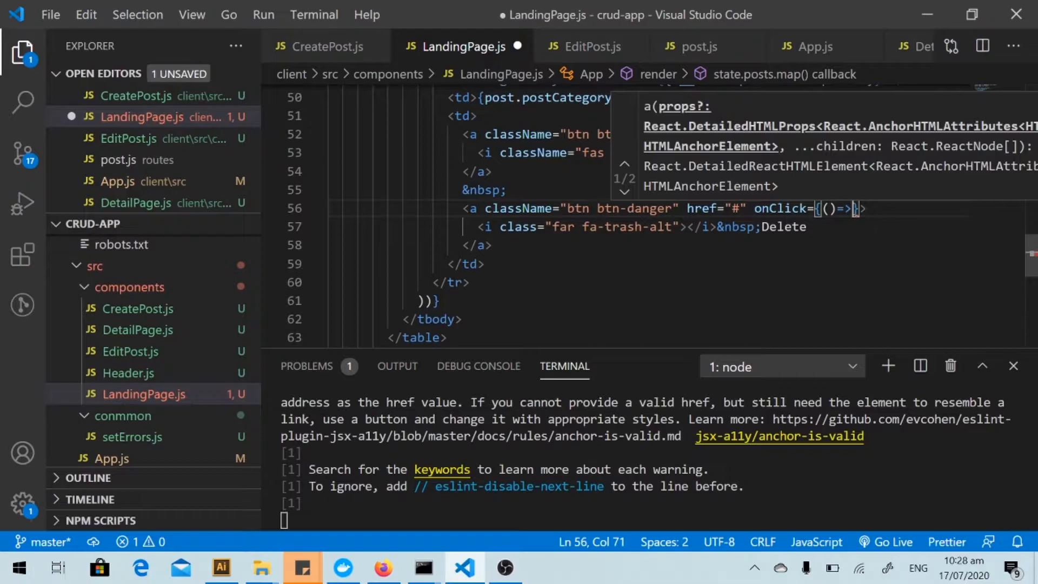
{"action": "type", "text": "this"}
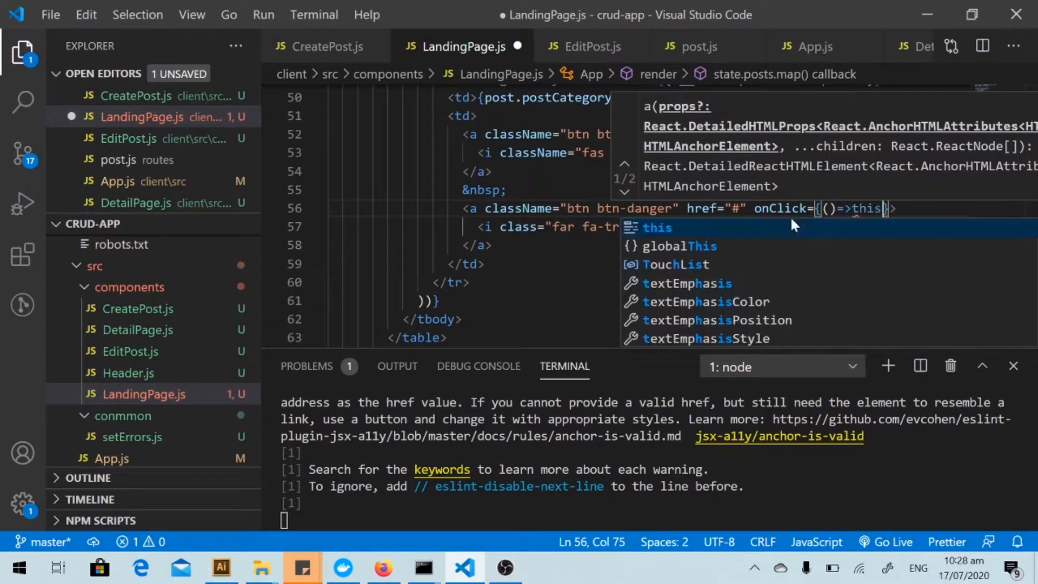
{"action": "type", "text": "."}
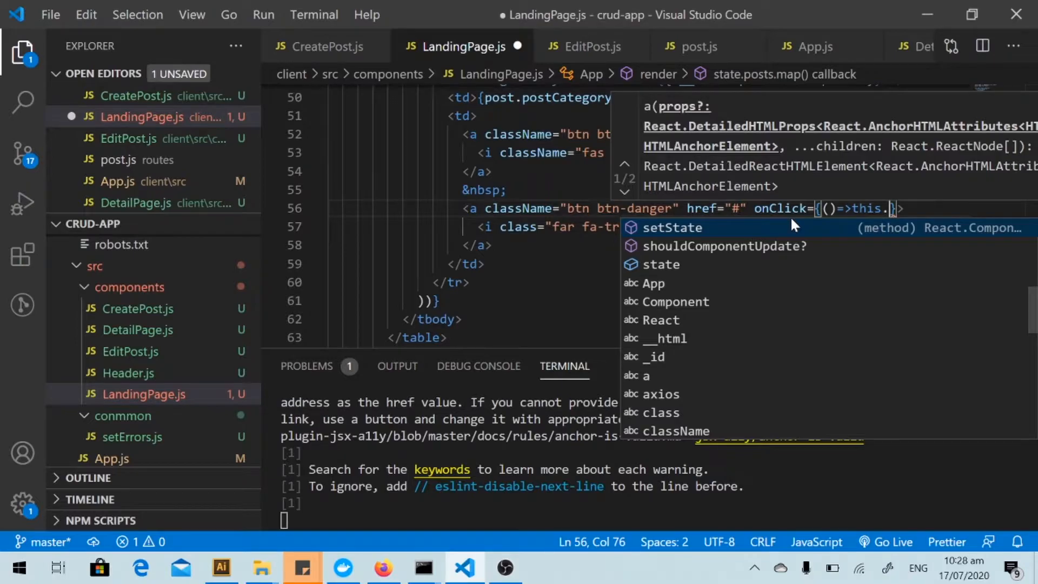
{"action": "type", "text": "onDelet"}
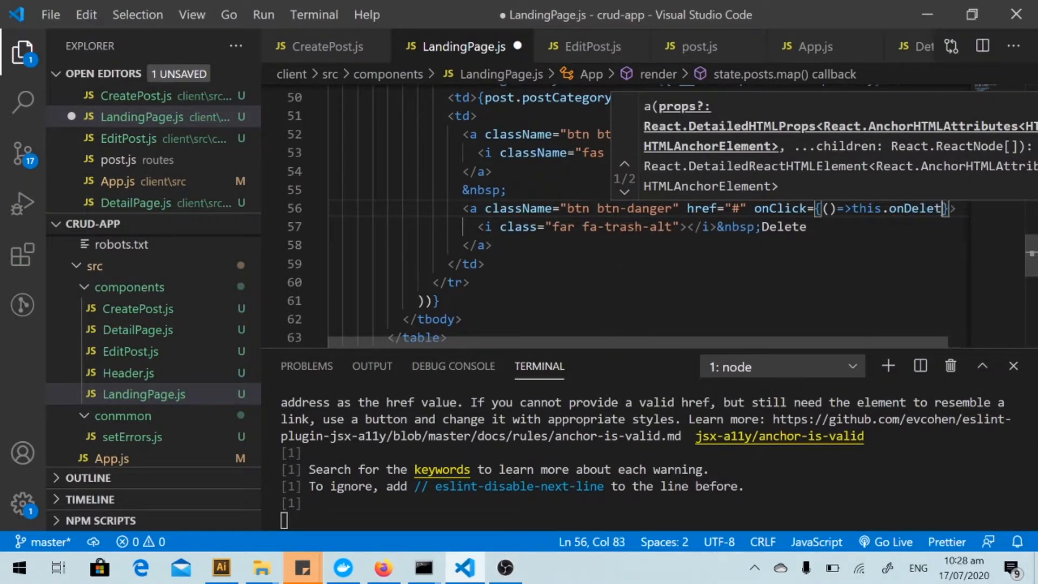
{"action": "type", "text": "e"}
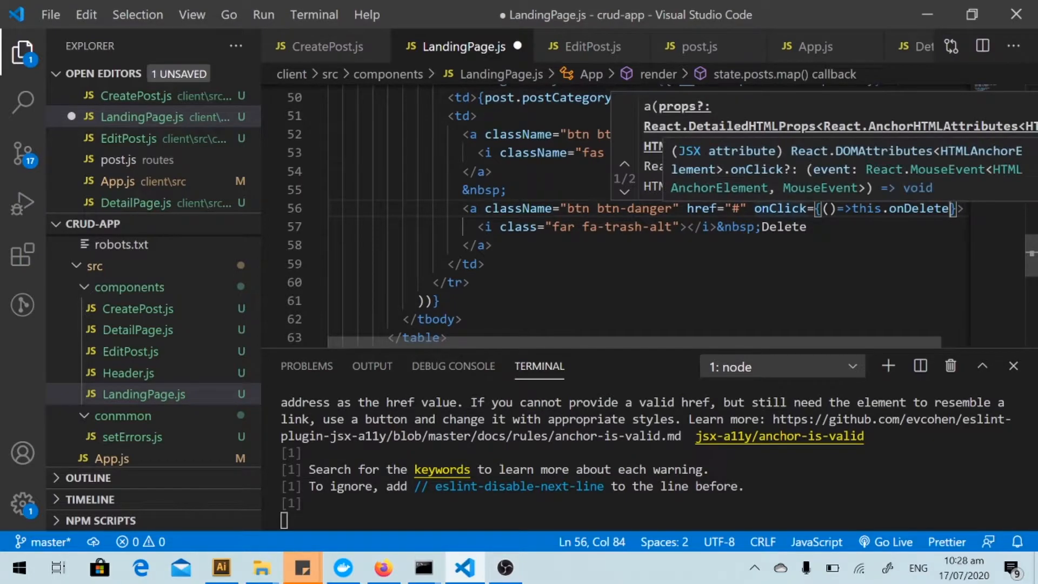
{"action": "type", "text": "("}
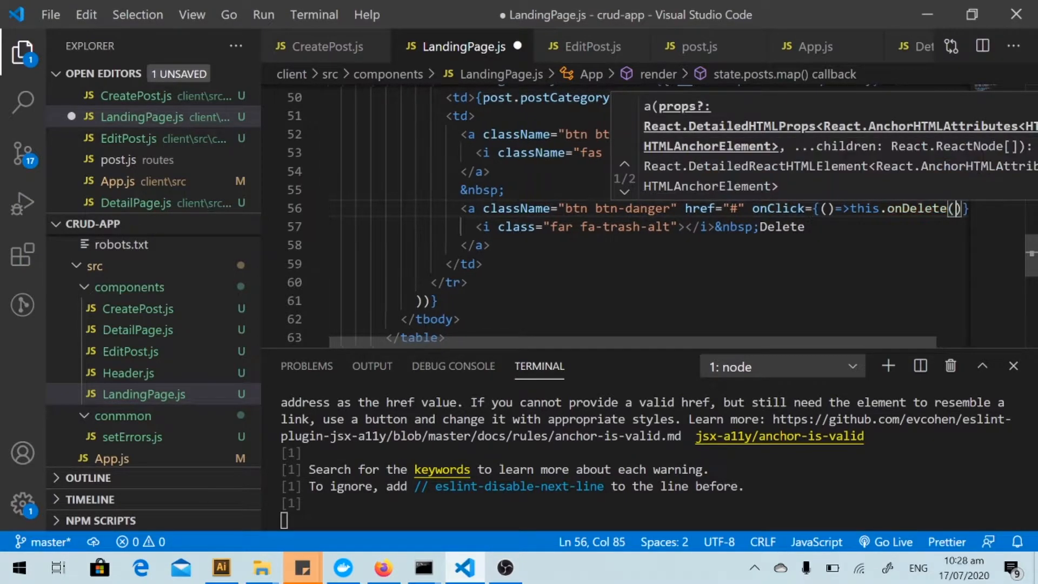
{"action": "type", "text": "pos"}
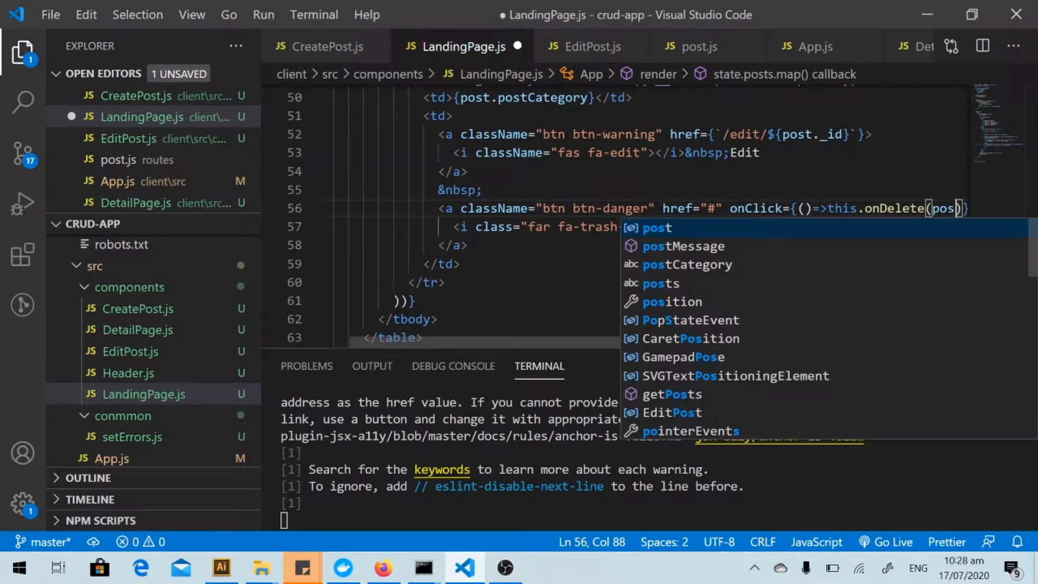
{"action": "type", "text": "t._"}
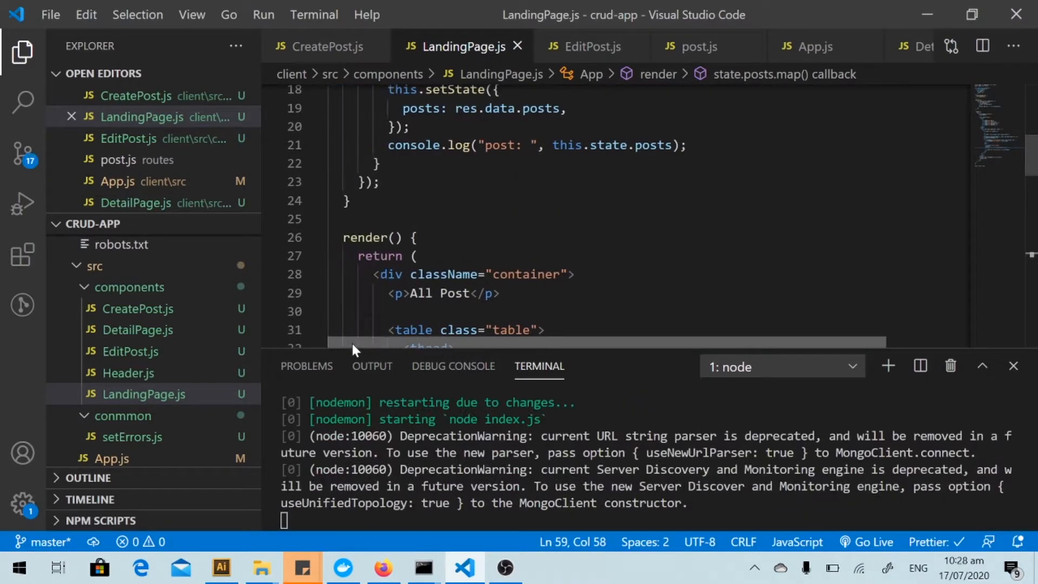
- Define onDelete = (id) => { alert(id) } above the render method
{"action": "left_click", "coordinate": [346, 201]}
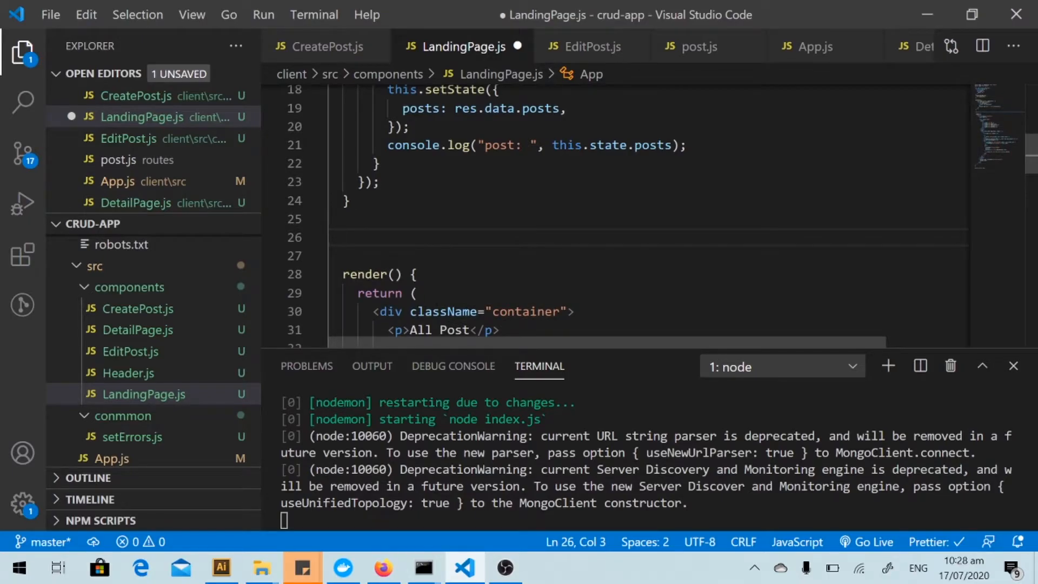
{"action": "type", "text": "onDelete"}
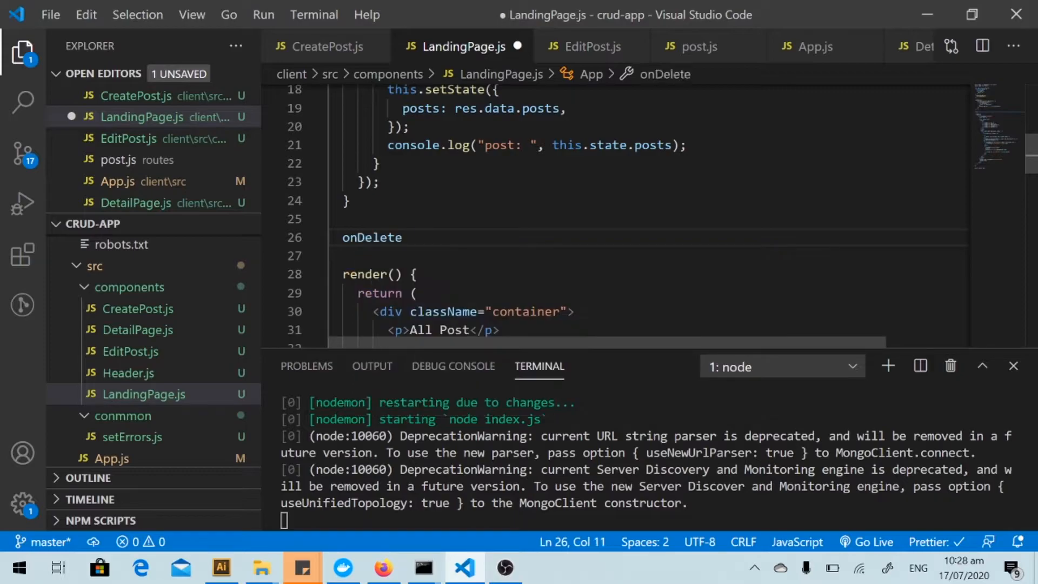
{"action": "type", "text": "=()"}
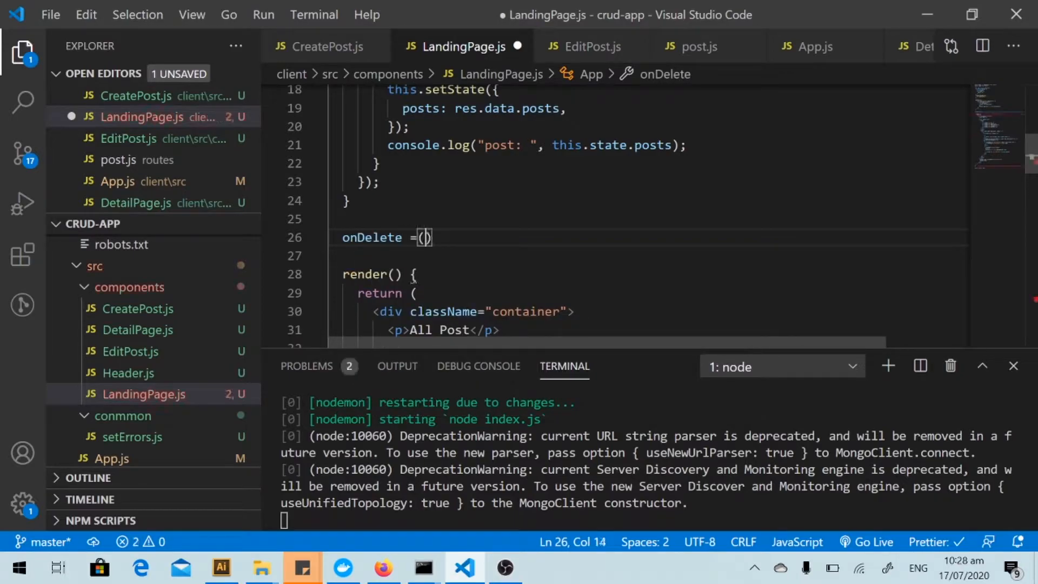
{"action": "type", "text": "id"}
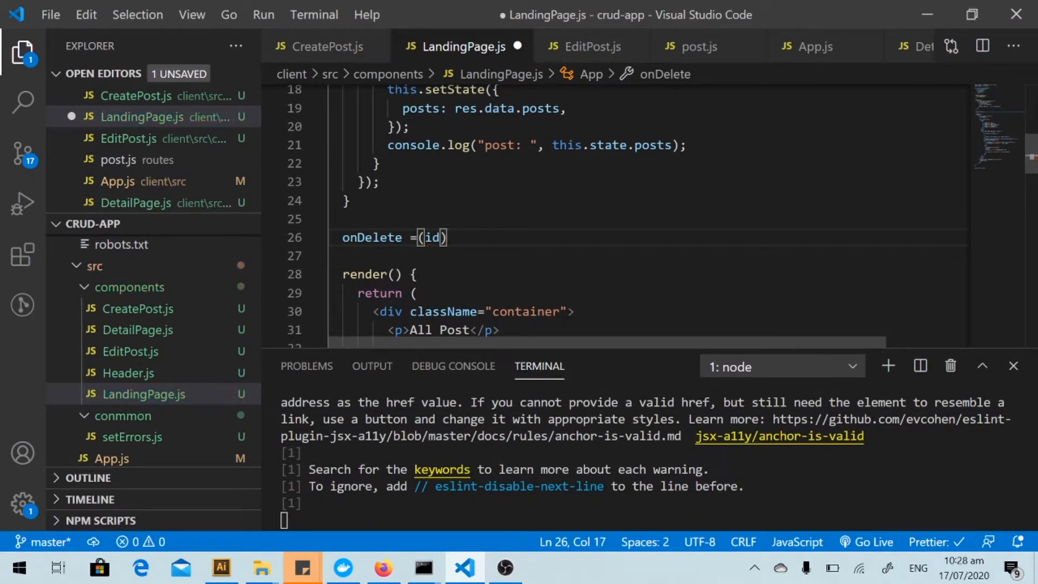
{"action": "type", "text": "=>{"}
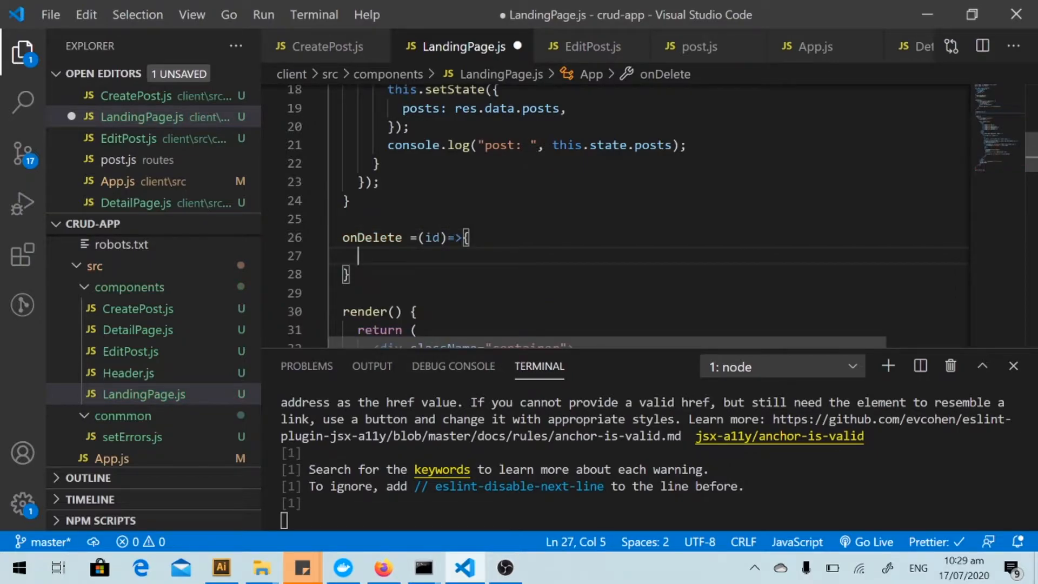
{"action": "type", "text": "alert()"}
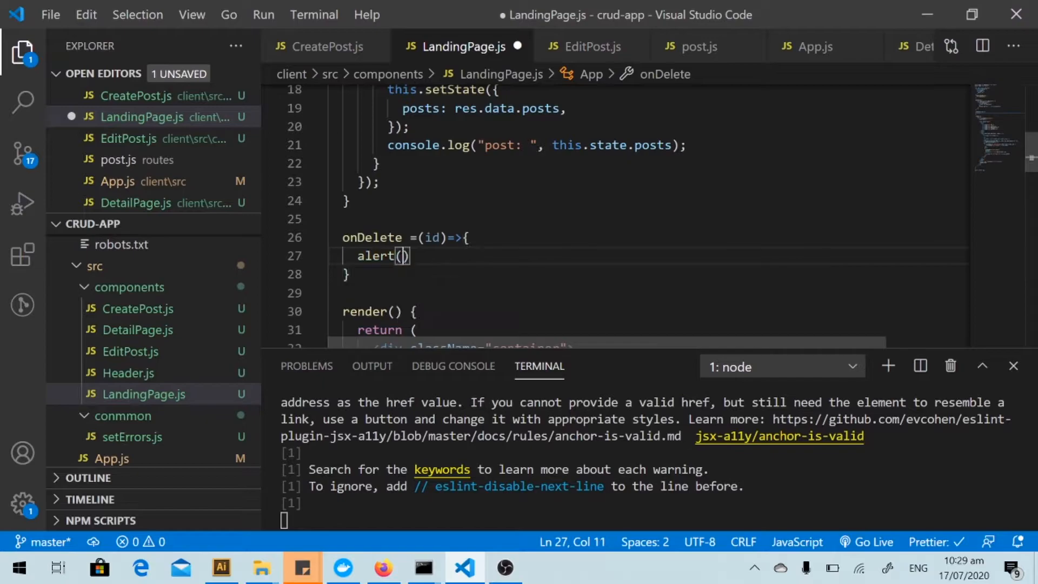
{"action": "type", "text": "id"}
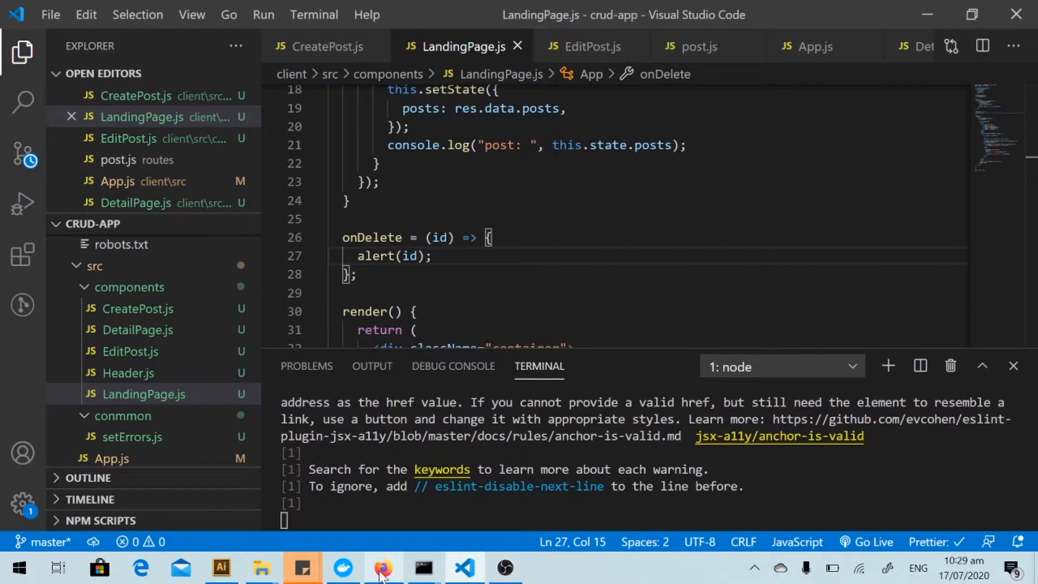
{"action": "left_click", "coordinate": [383, 567]}
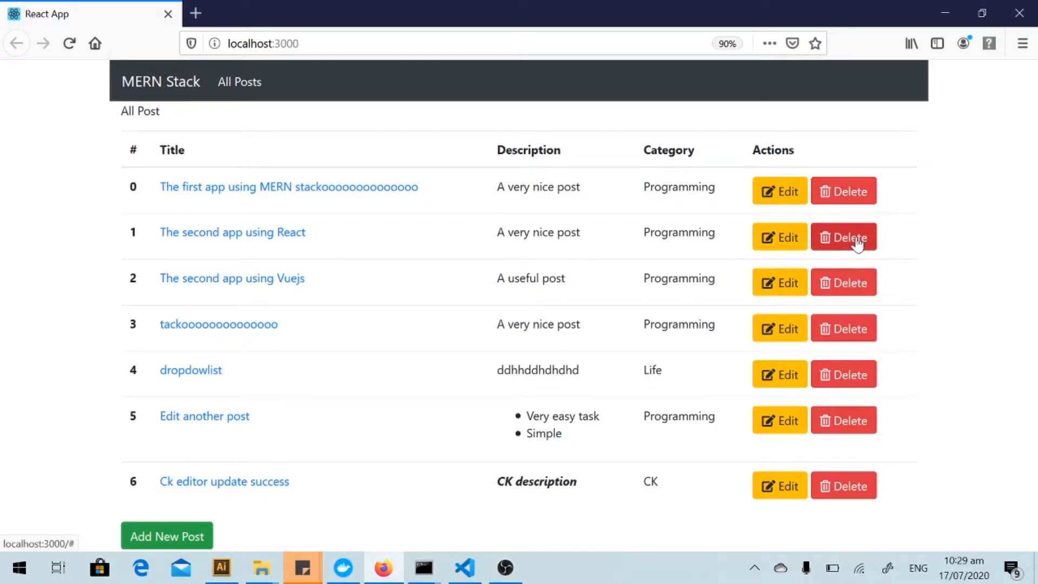
{"action": "left_click", "coordinate": [843, 236]}
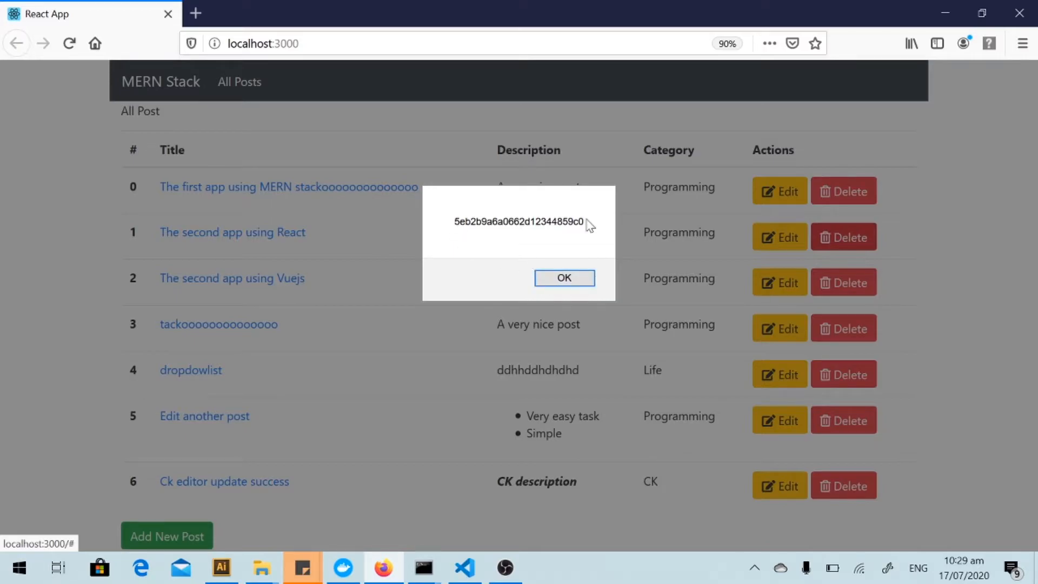
{"action": "left_click", "coordinate": [563, 278]}
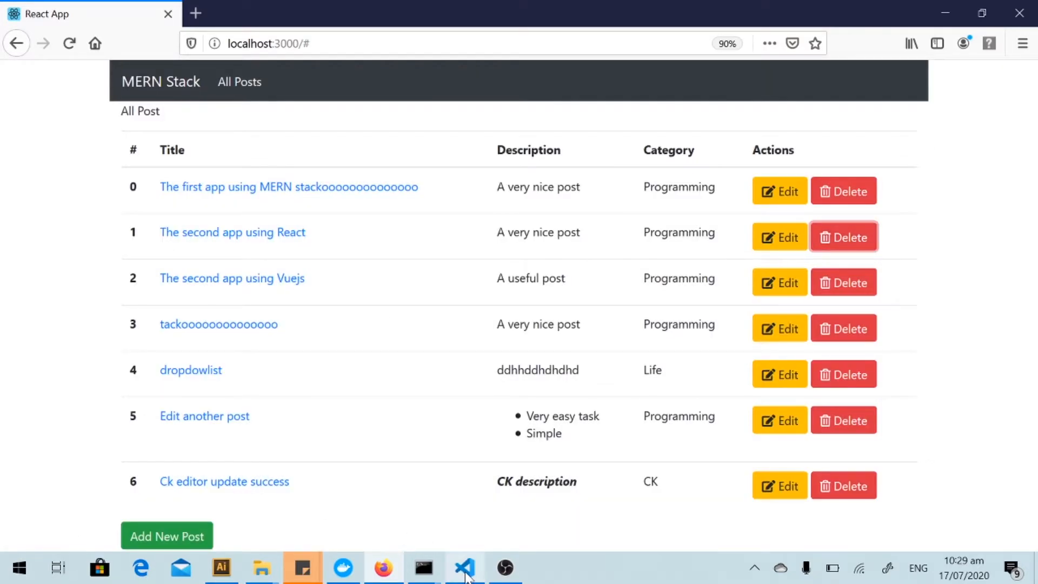
- Add axios.delete(`/posts/delete/${id}`).then((res)=>{}) inside onDelete
{"action": "left_click", "coordinate": [463, 568]}
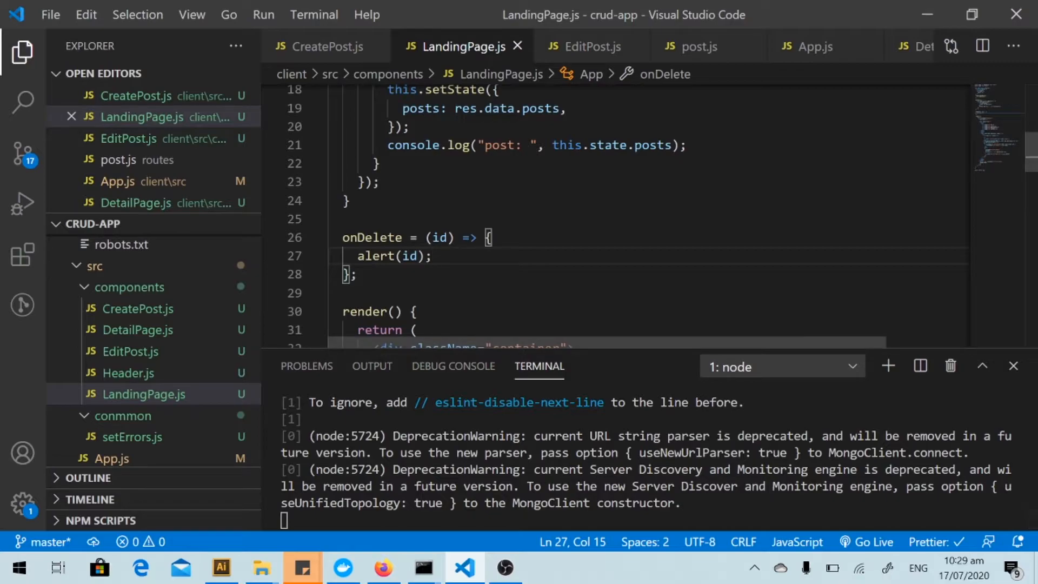
{"action": "key", "text": "enter"}
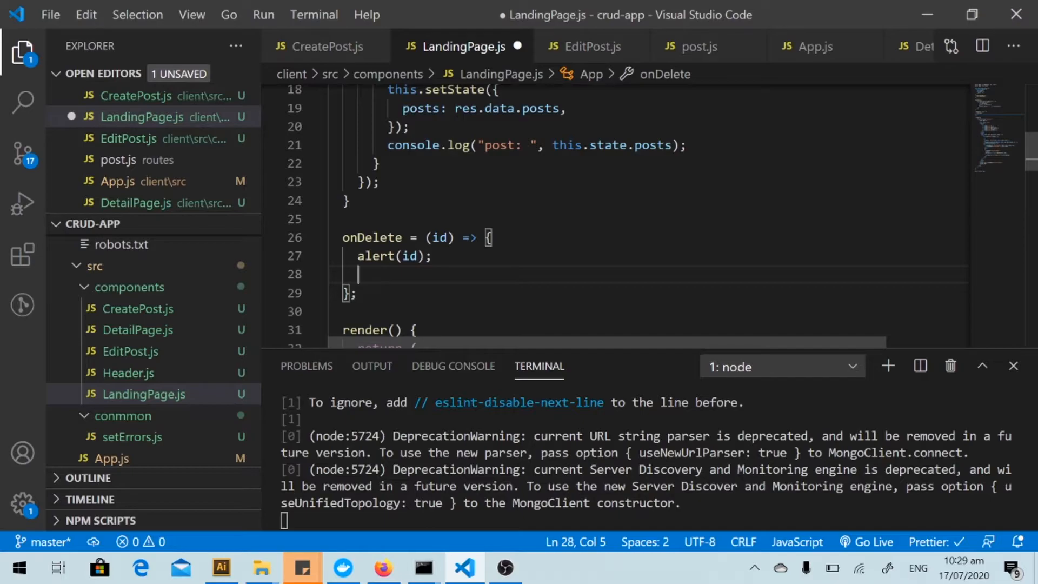
{"action": "type", "text": "a"}
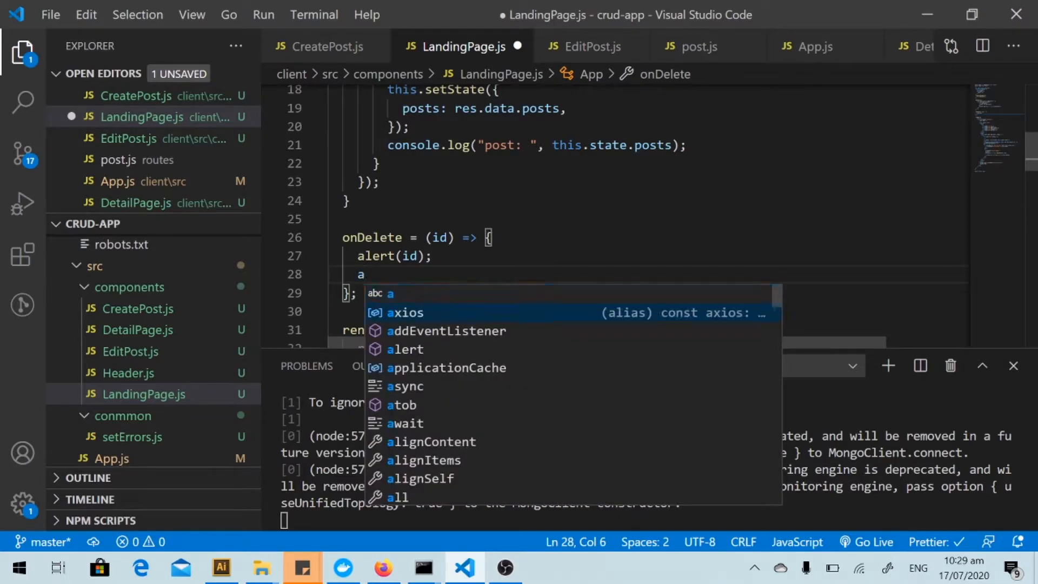
{"action": "type", "text": "xios."}
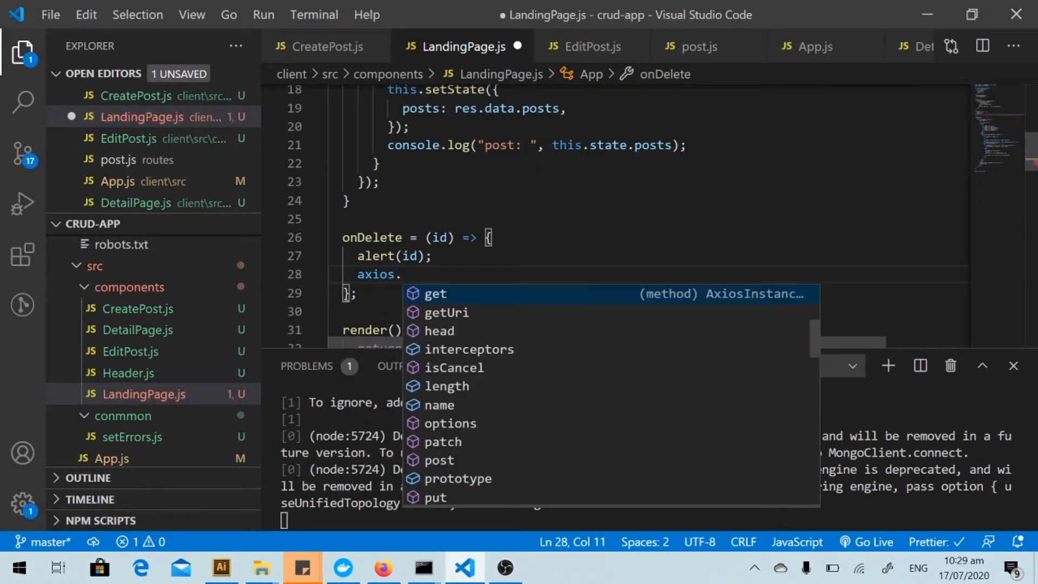
{"action": "type", "text": "delete(`/"}
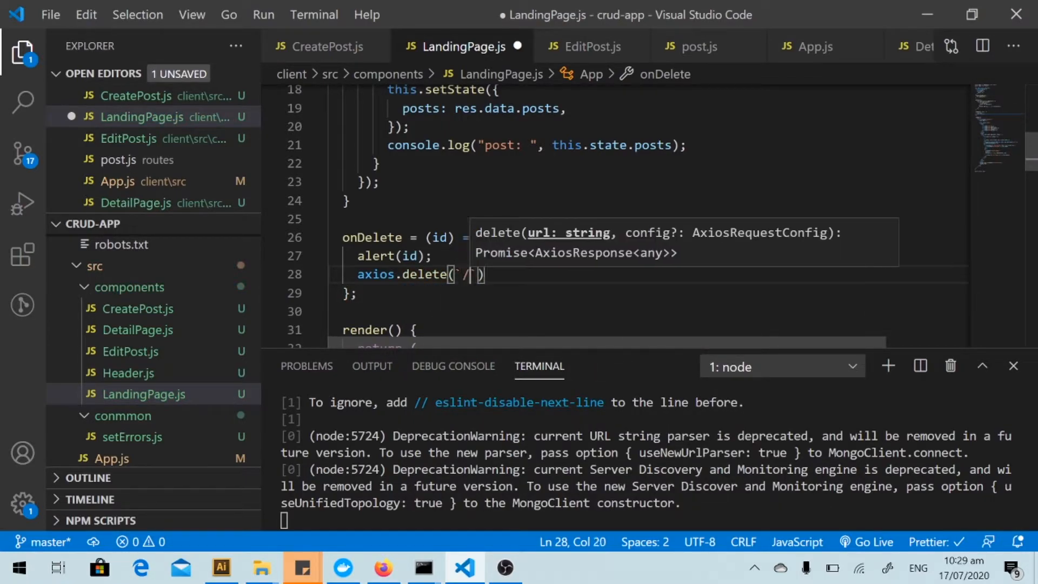
{"action": "type", "text": "posts/"}
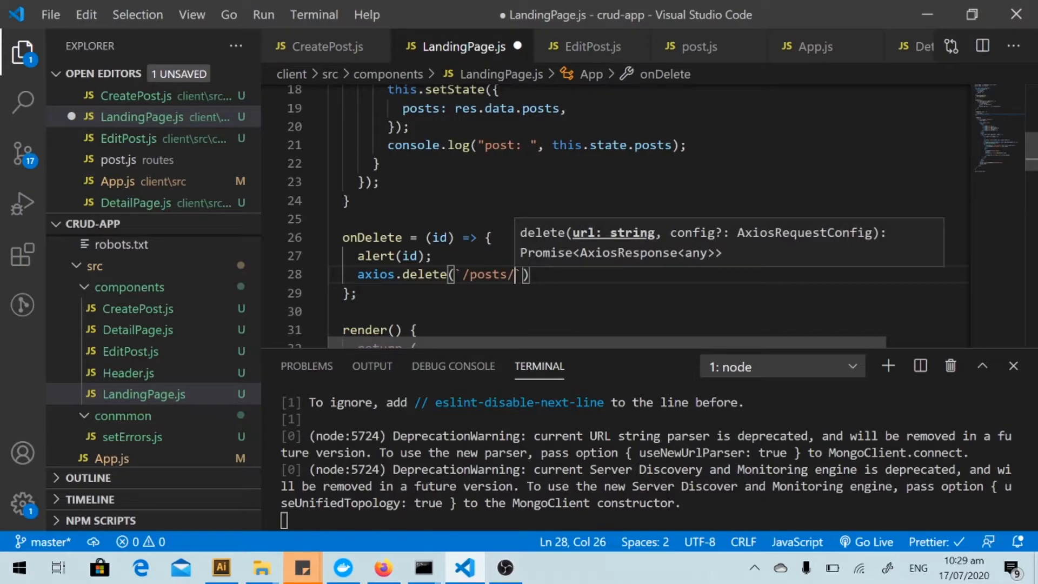
{"action": "type", "text": "delete"}
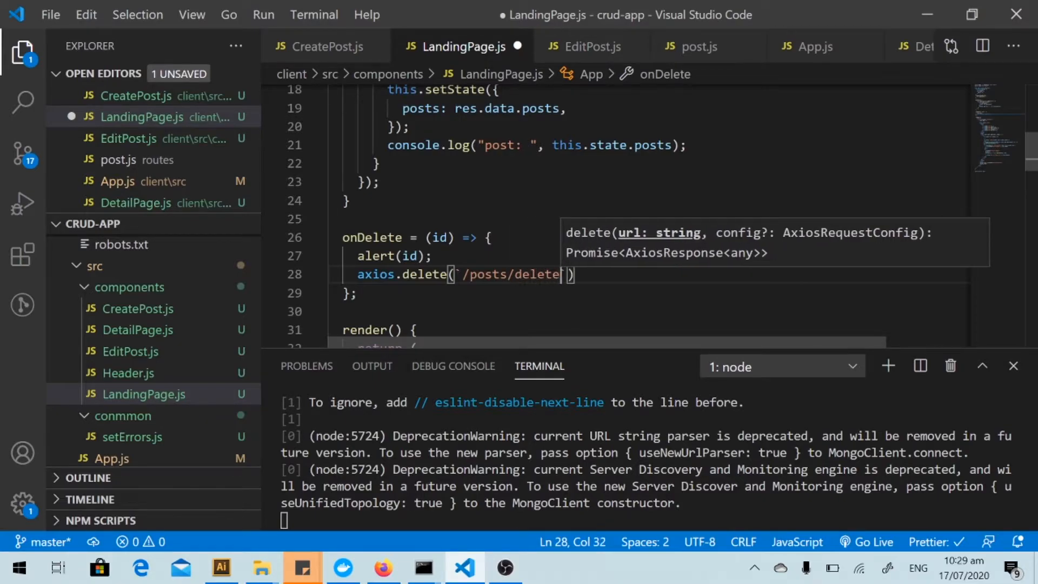
{"action": "type", "text": "/"}
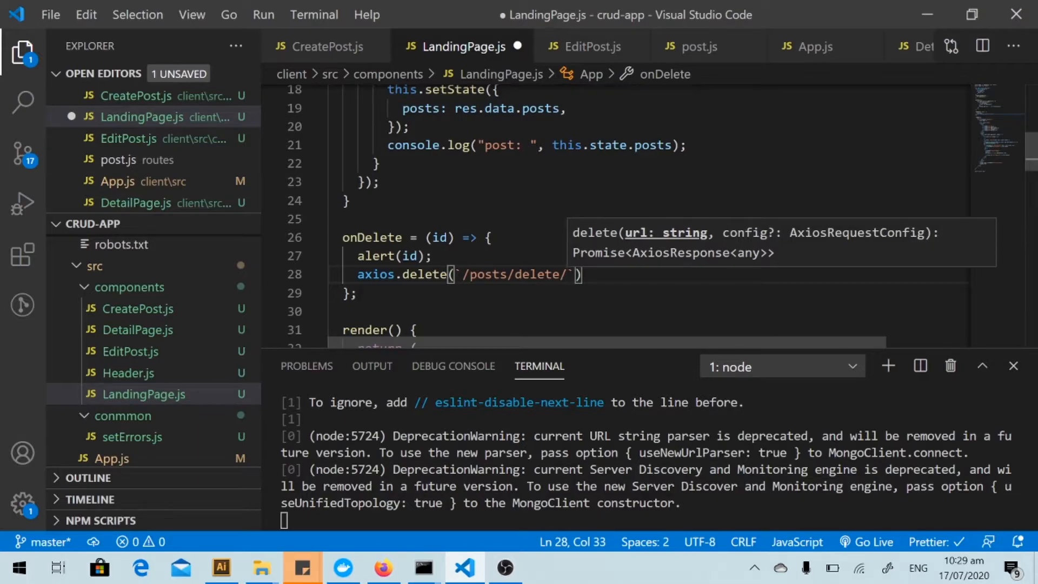
{"action": "type", "text": "${id"}
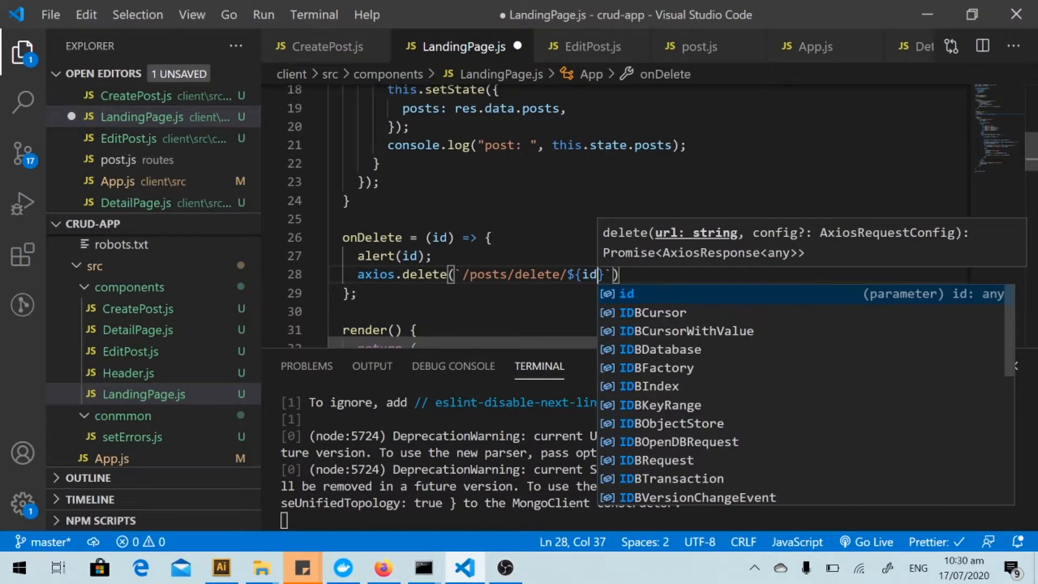
{"action": "type", "text": ")."}
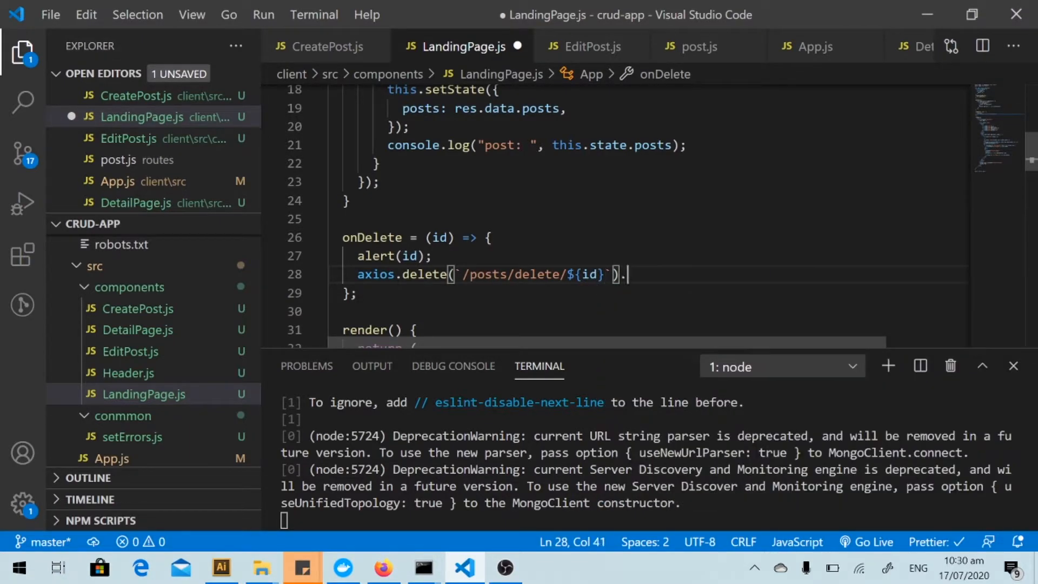
{"action": "type", "text": "then((res))"}
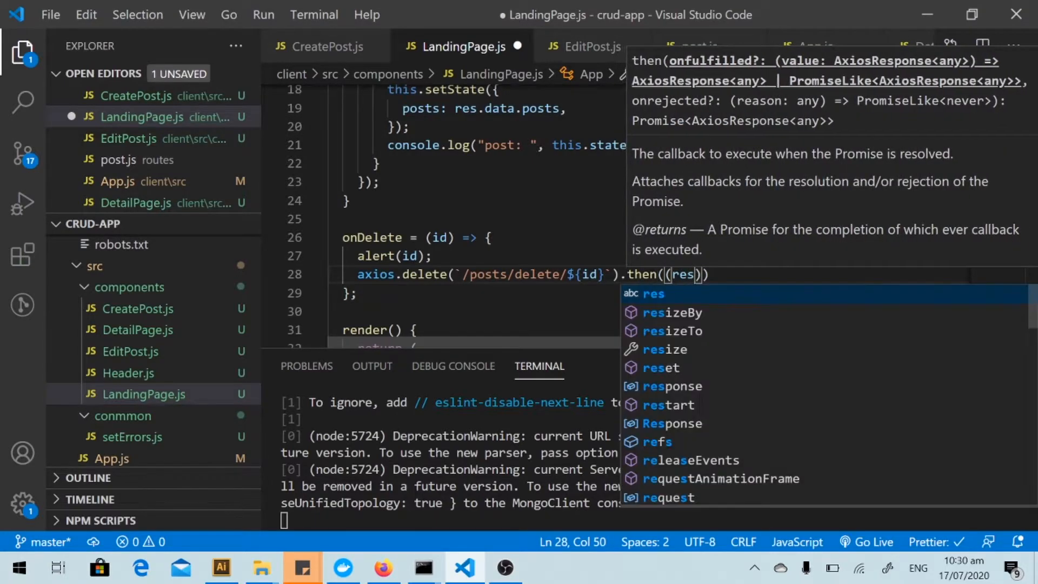
{"action": "type", "text": "=>{}"}
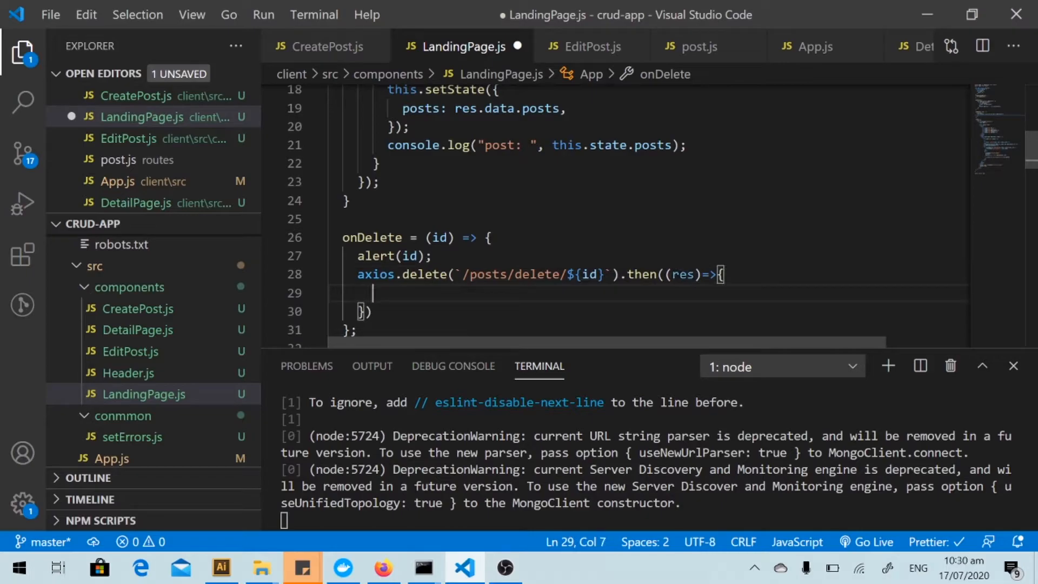
- Alert "Deleted successfully" in the then callback, save, and remove the leftover alert(id)
{"action": "type", "text": "alert()"}
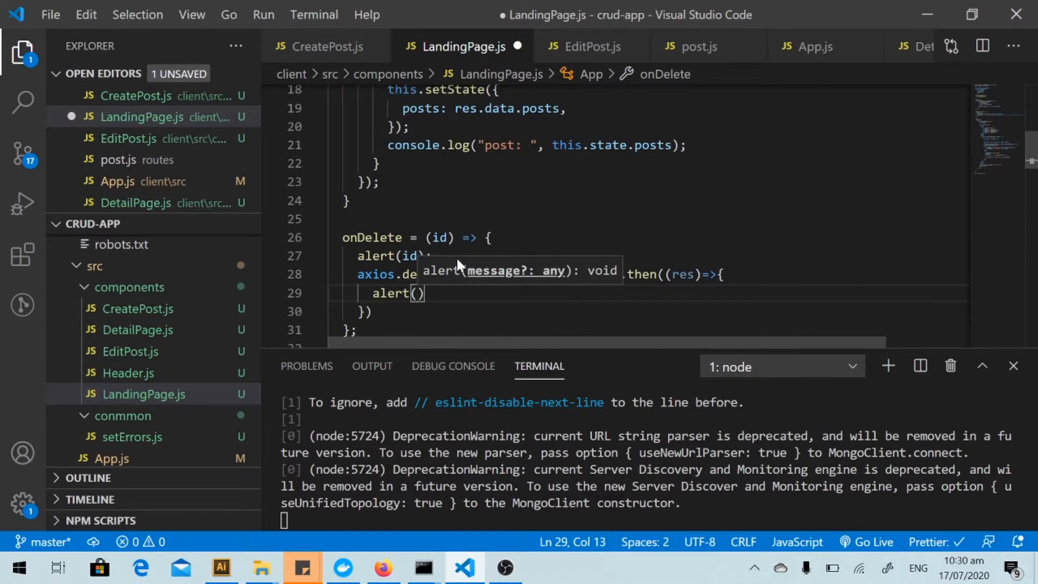
{"action": "type", "text": "Deleted \""}
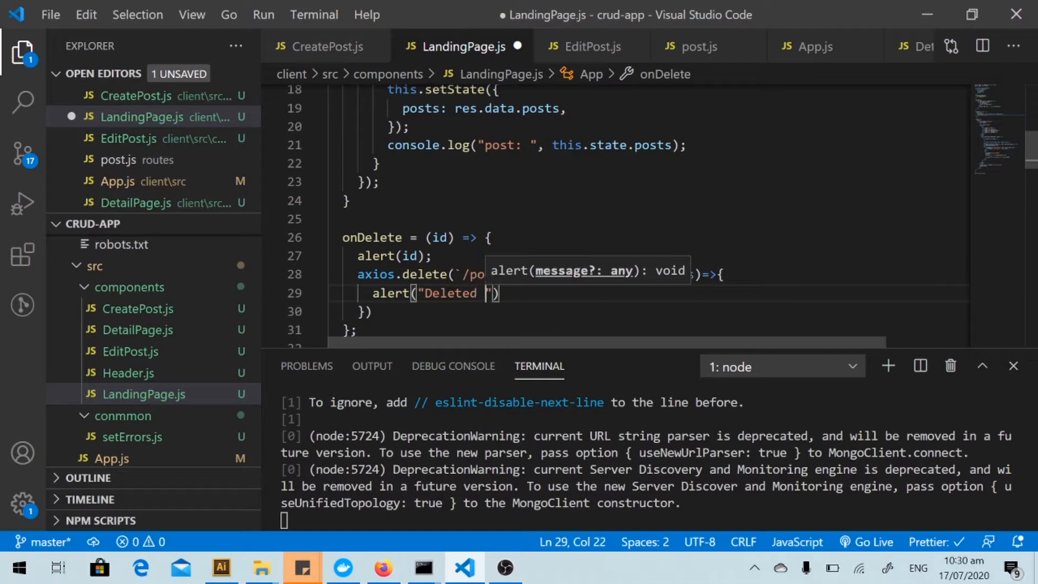
{"action": "type", "text": "success"}
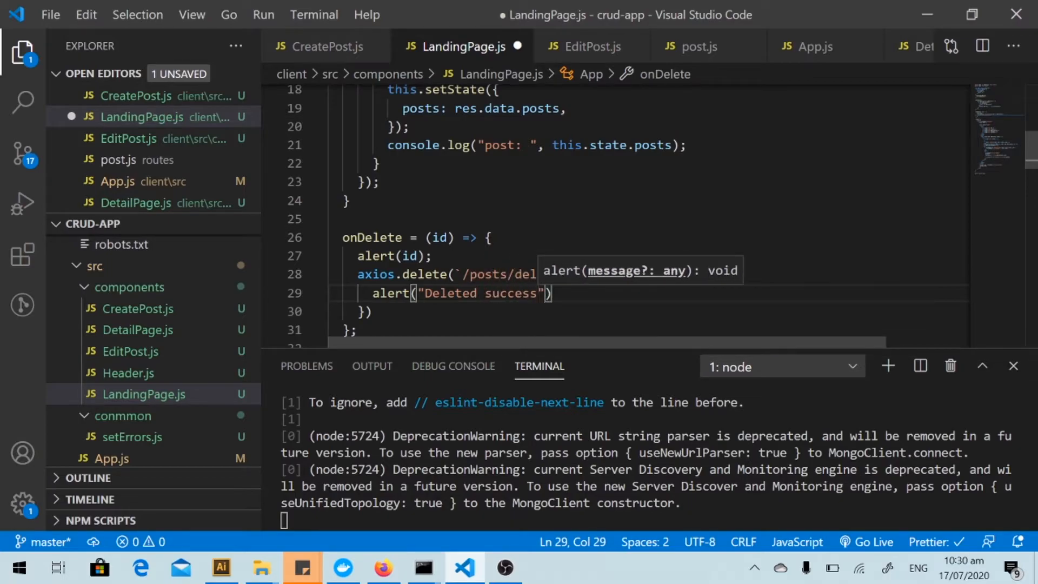
{"action": "type", "text": "fully"}
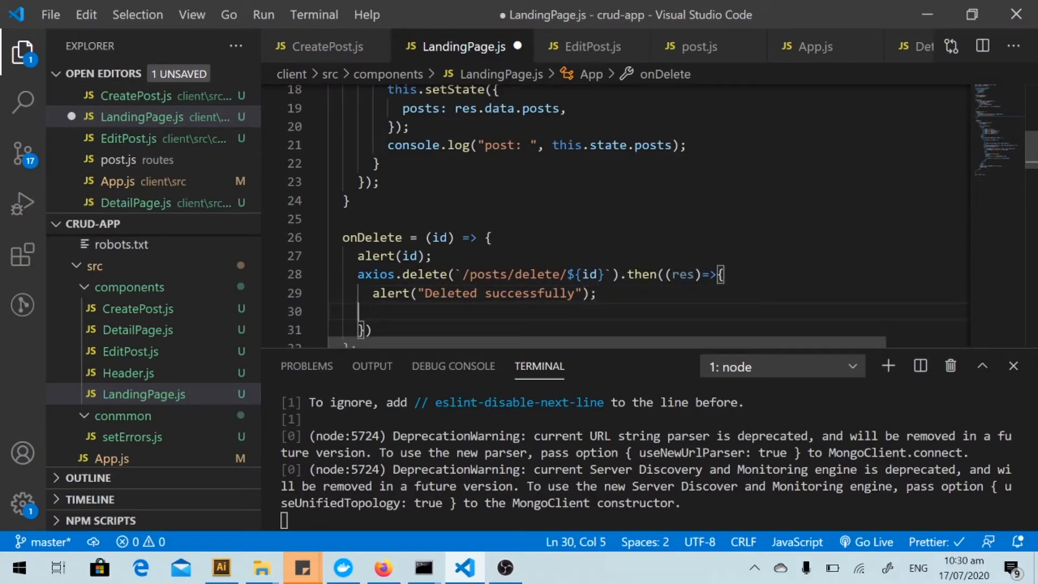
{"action": "key", "text": "ctrl+s"}
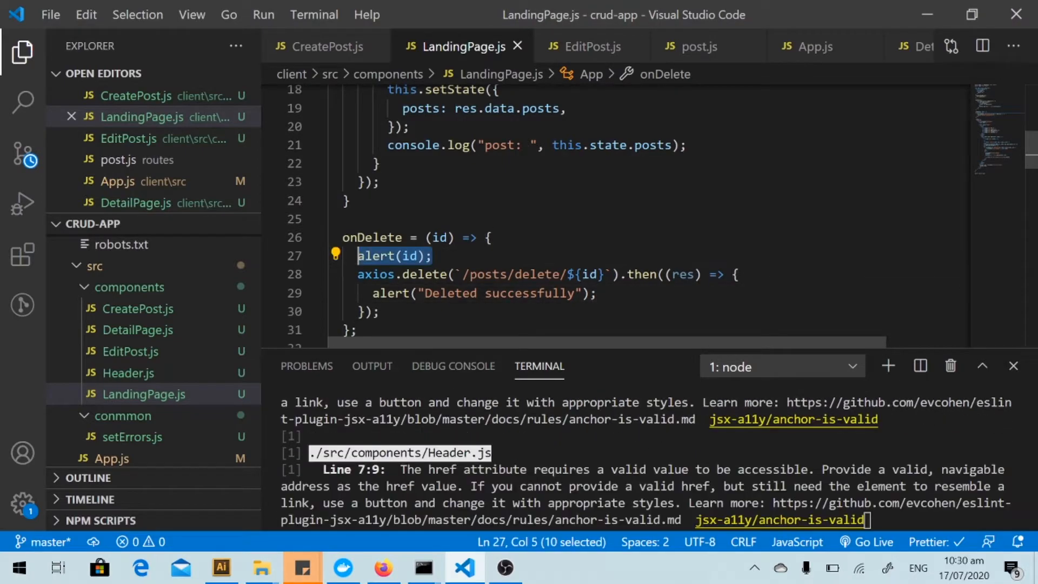
{"action": "key", "text": "Delete"}
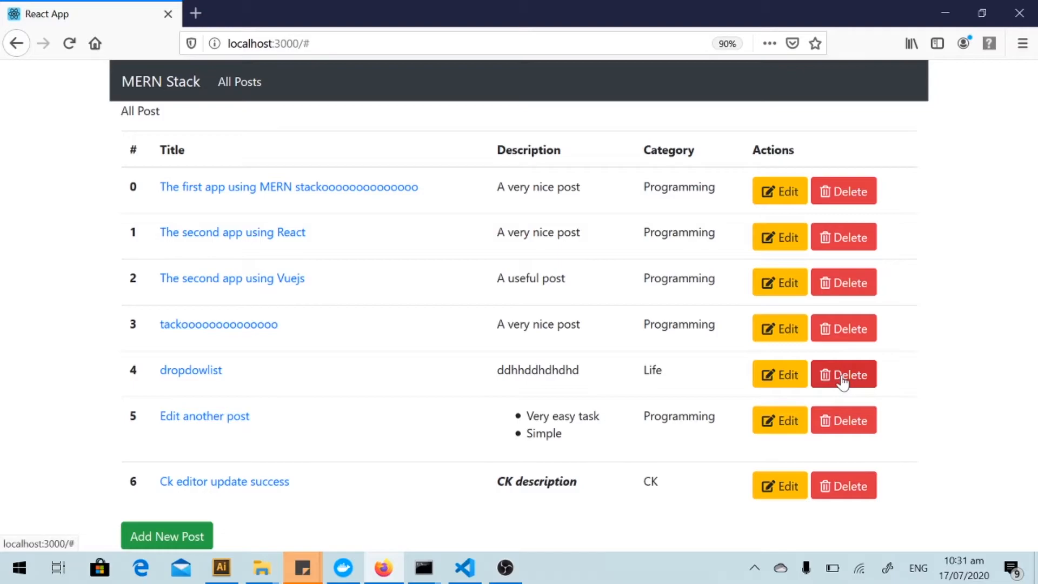
- Delete the dropdowlist post and dismiss the "Deleted successfully" alert
{"action": "left_click", "coordinate": [842, 375]}
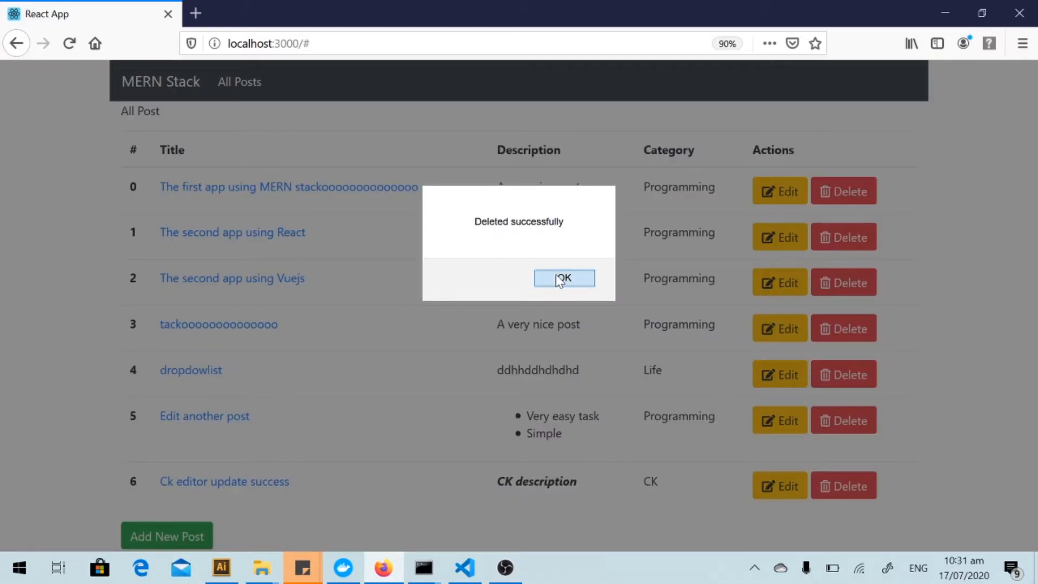
{"action": "left_click", "coordinate": [564, 278]}
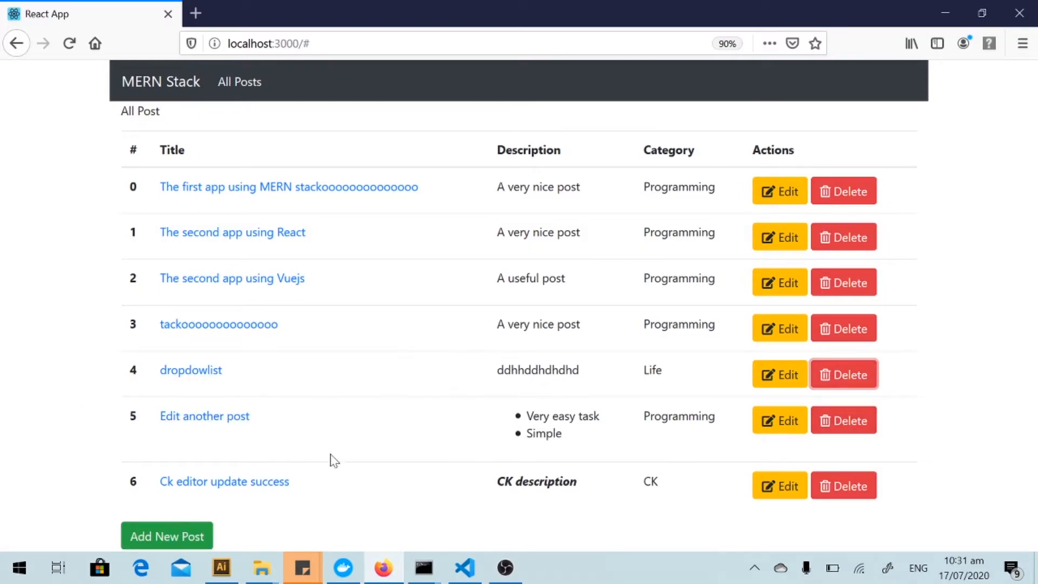
{"action": "mouse_move", "coordinate": [682, 233]}
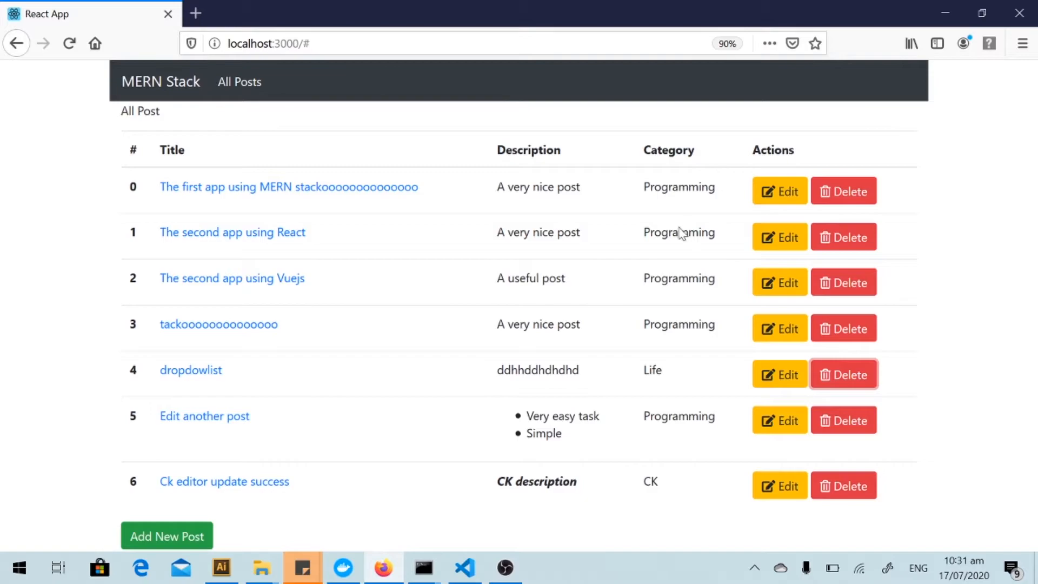
{"action": "mouse_move", "coordinate": [204, 134]}
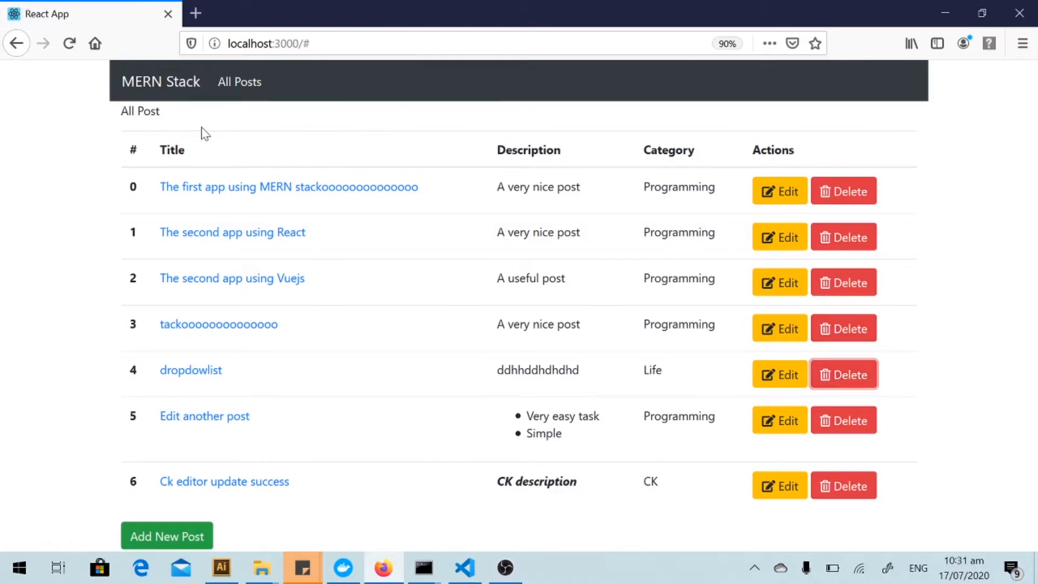
{"action": "mouse_move", "coordinate": [132, 371]}
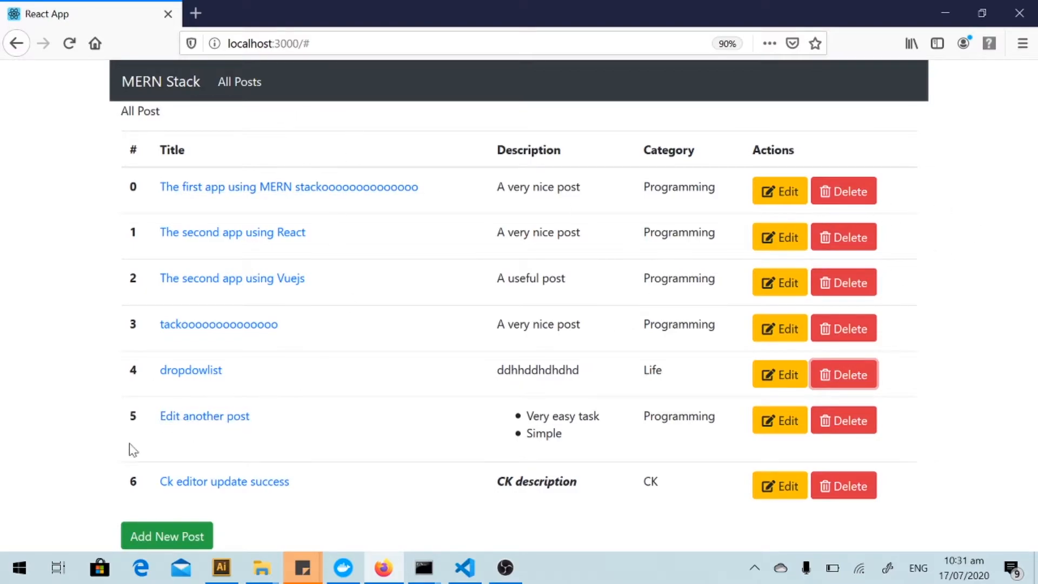
{"action": "mouse_move", "coordinate": [385, 501]}
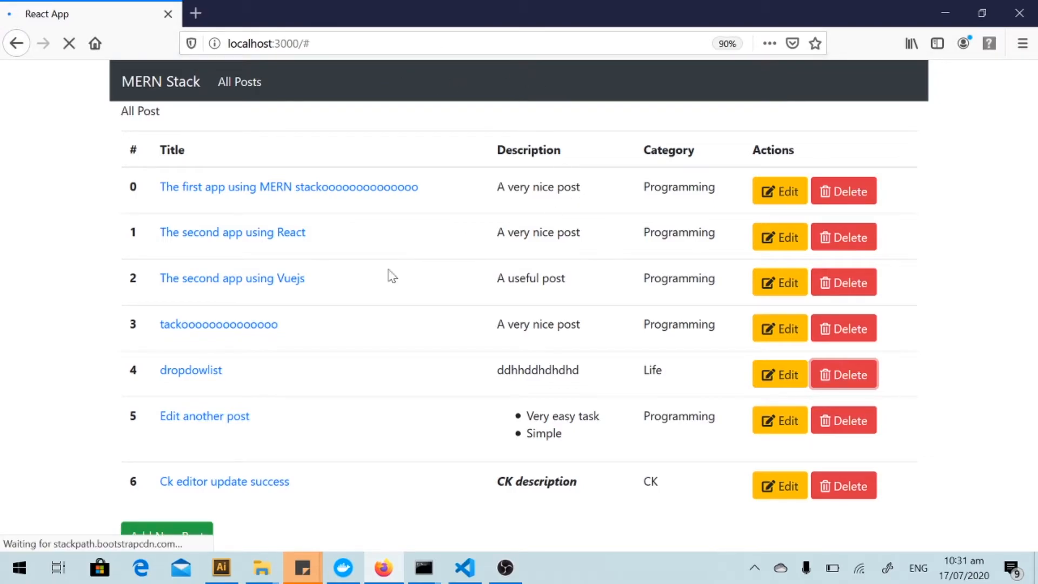
{"action": "mouse_move", "coordinate": [284, 405]}
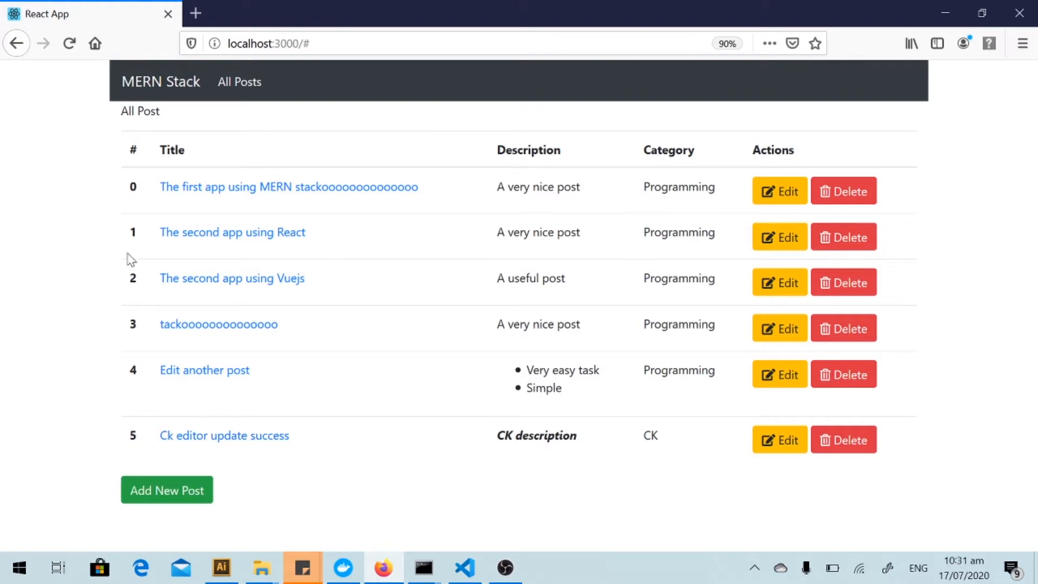
{"action": "mouse_move", "coordinate": [260, 472]}
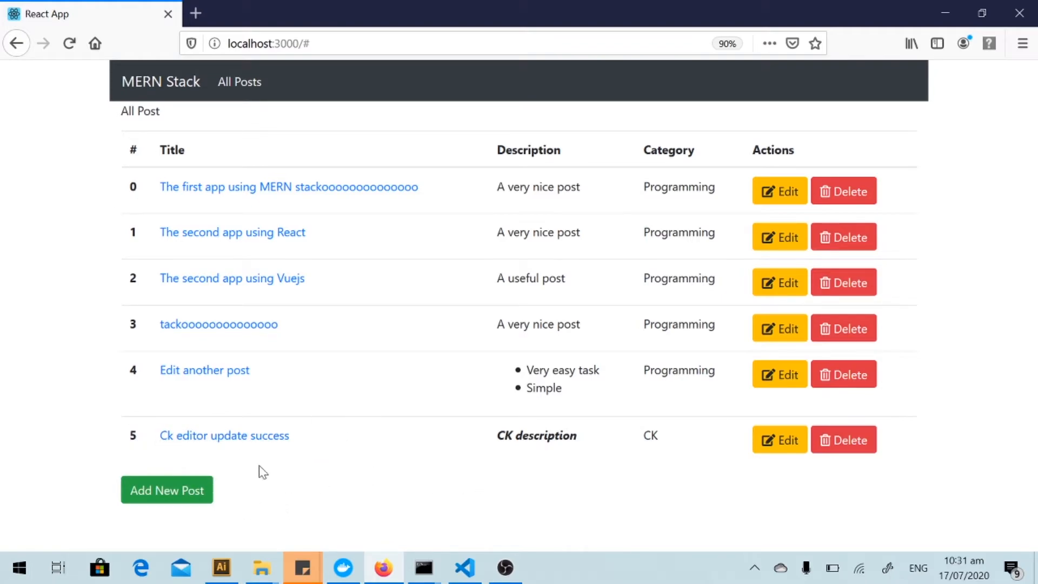
{"action": "mouse_move", "coordinate": [378, 489]}
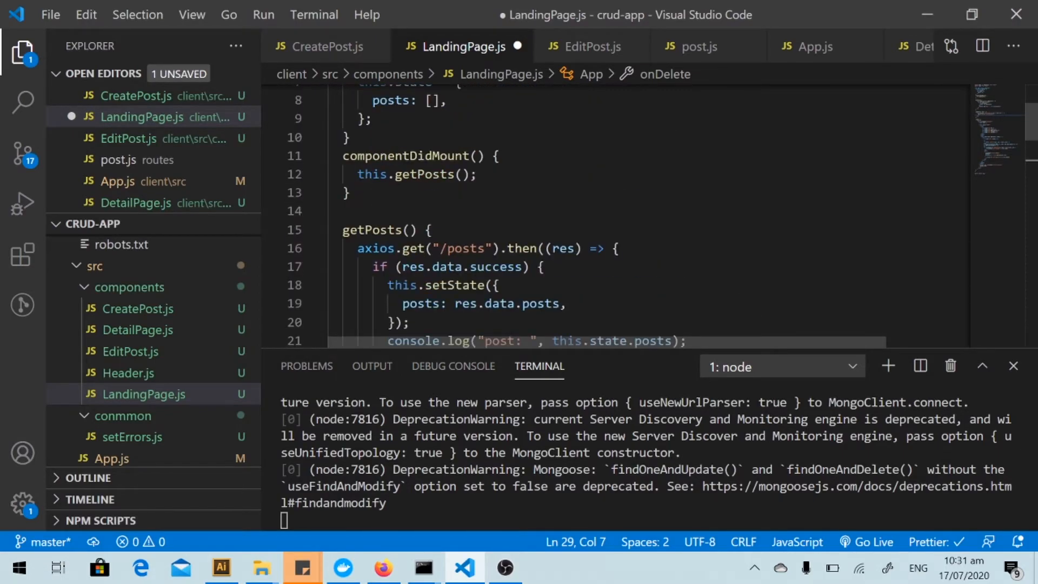
- Call this.getPosts() after the success alert, save, and return to Firefox
{"action": "type", "text": "ge"}
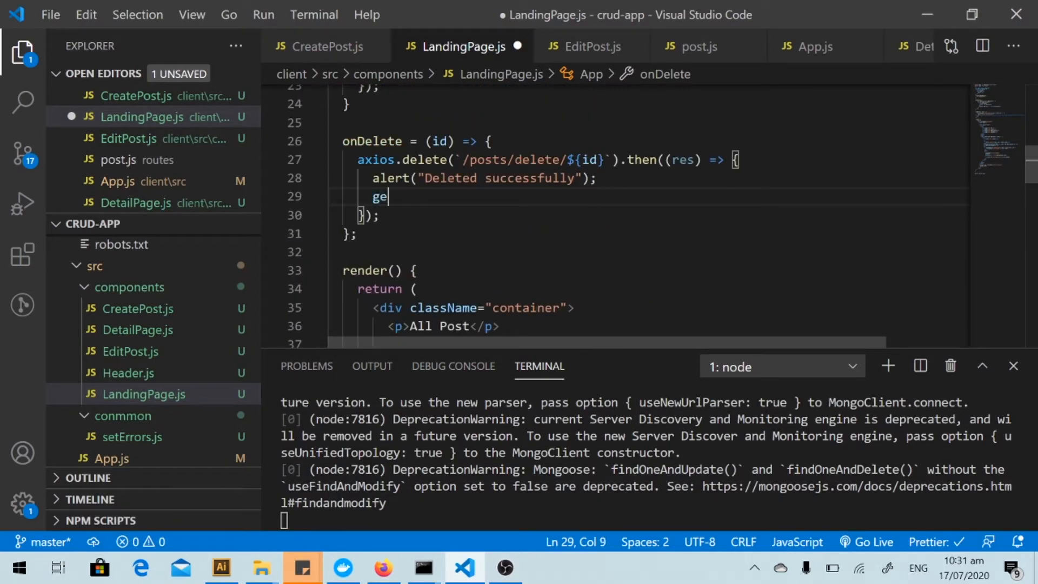
{"action": "type", "text": "tPost"}
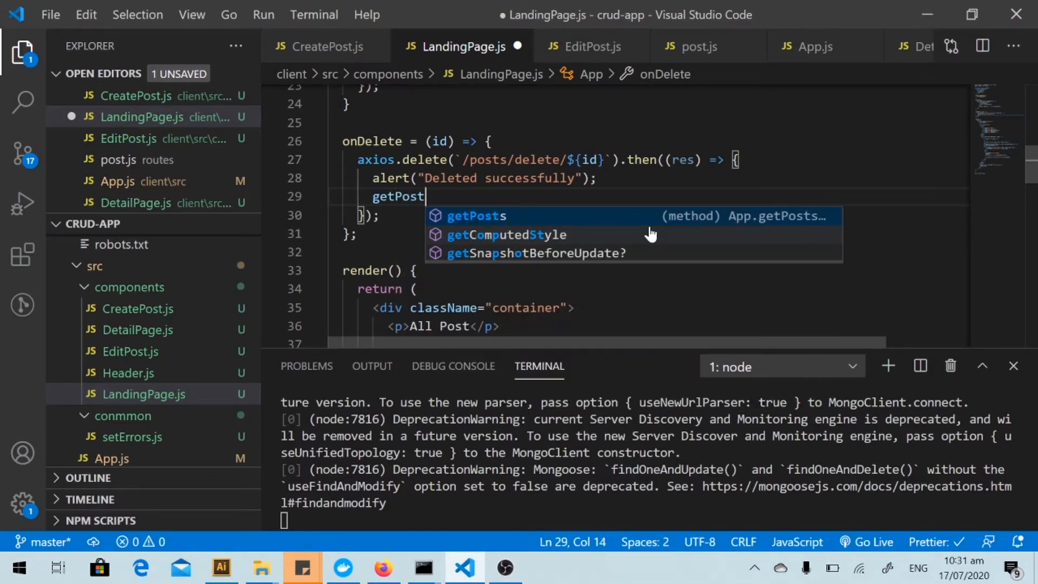
{"action": "left_click", "coordinate": [475, 215]}
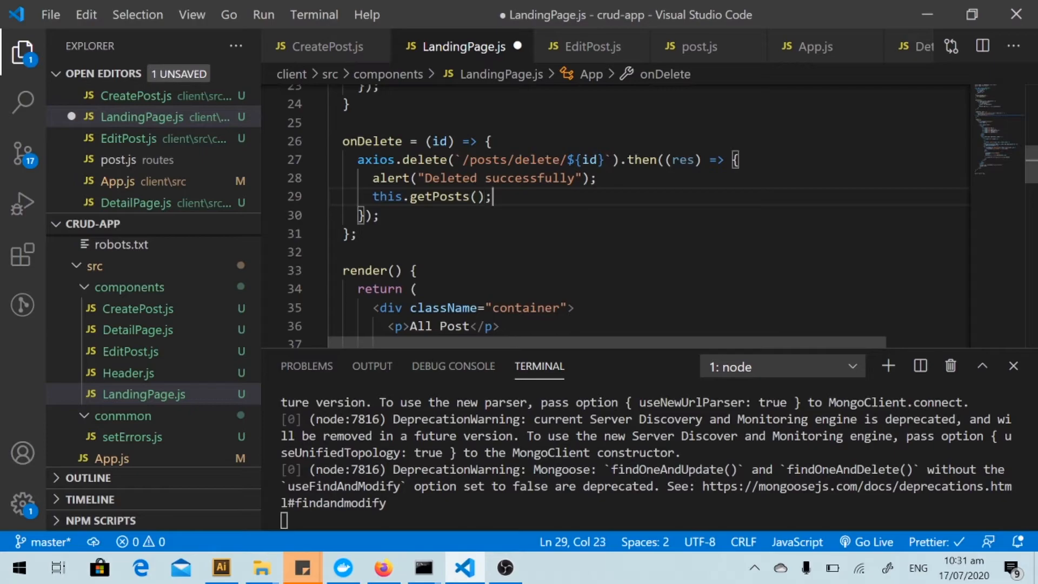
{"action": "key", "text": "ctrl+s"}
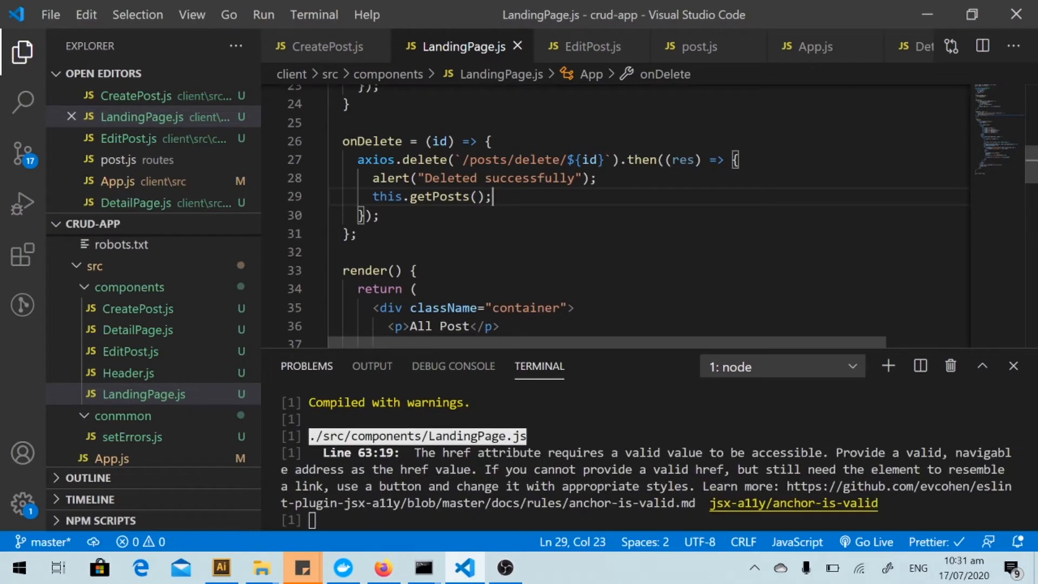
{"action": "left_click", "coordinate": [383, 567]}
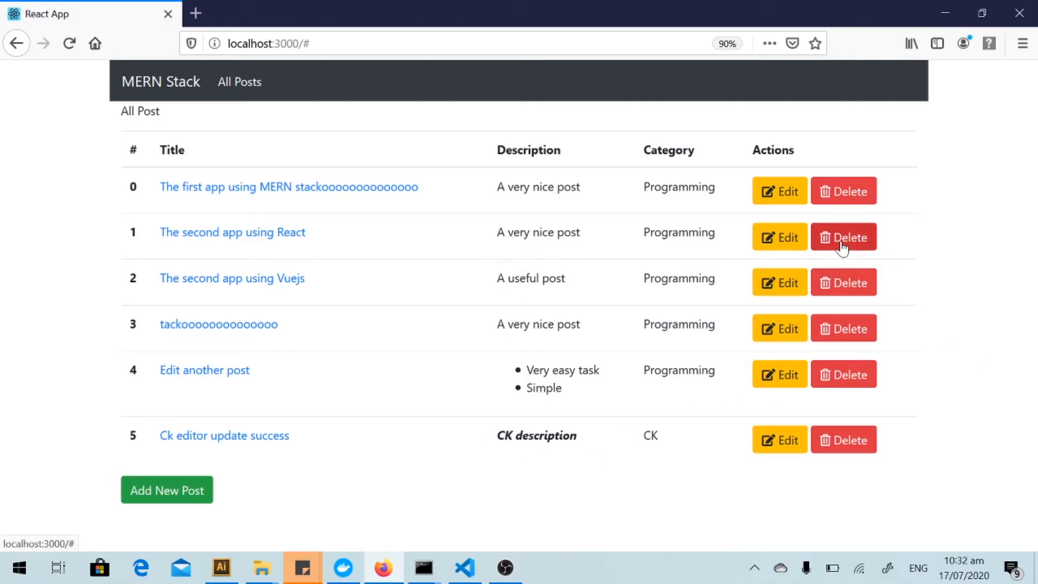
- Delete The second app using React post, dismiss the alert, and see five posts remain
{"action": "left_click", "coordinate": [844, 237]}
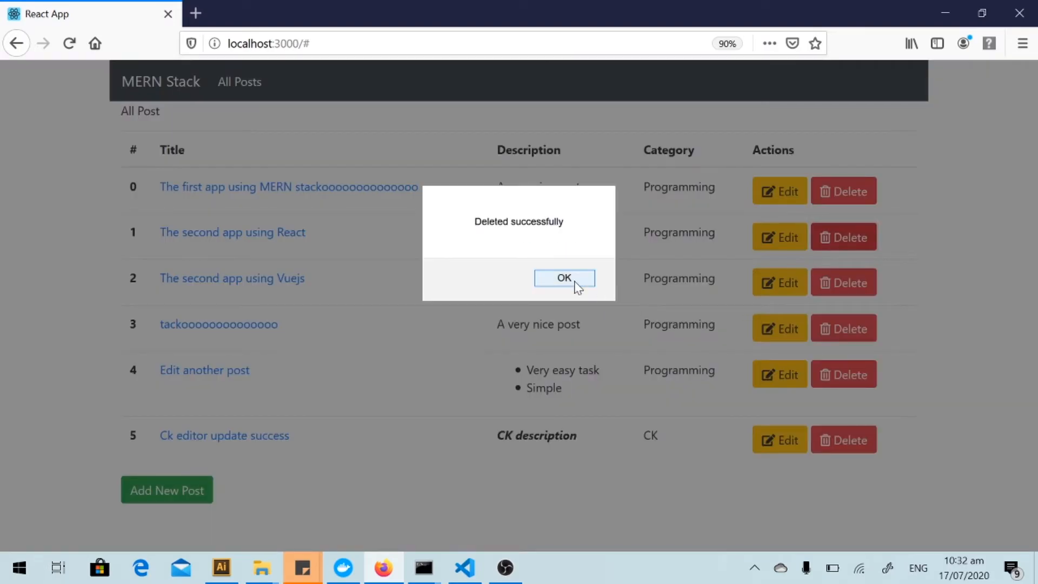
{"action": "left_click", "coordinate": [563, 278]}
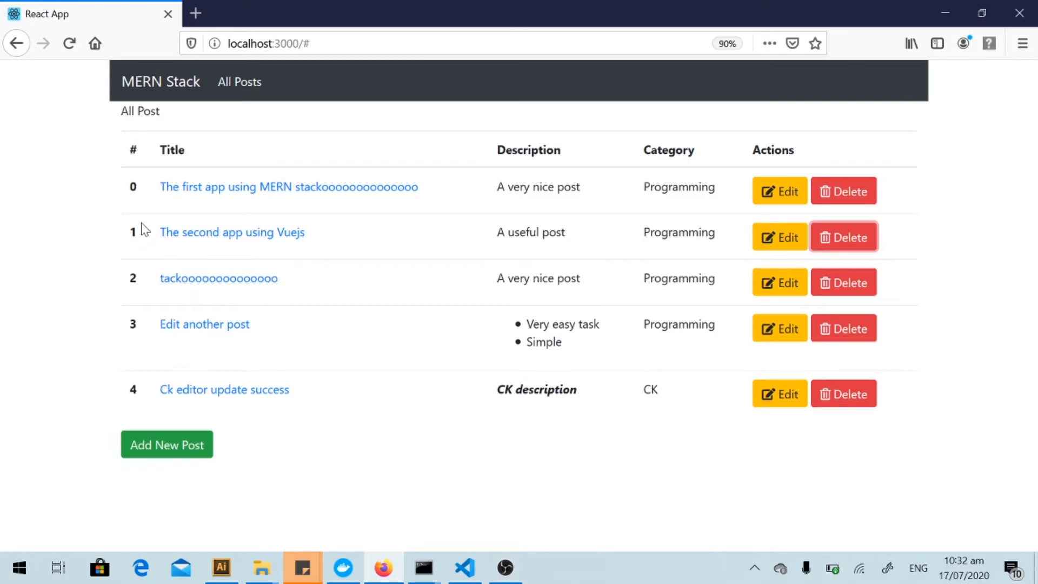
{"action": "left_click", "coordinate": [463, 567]}
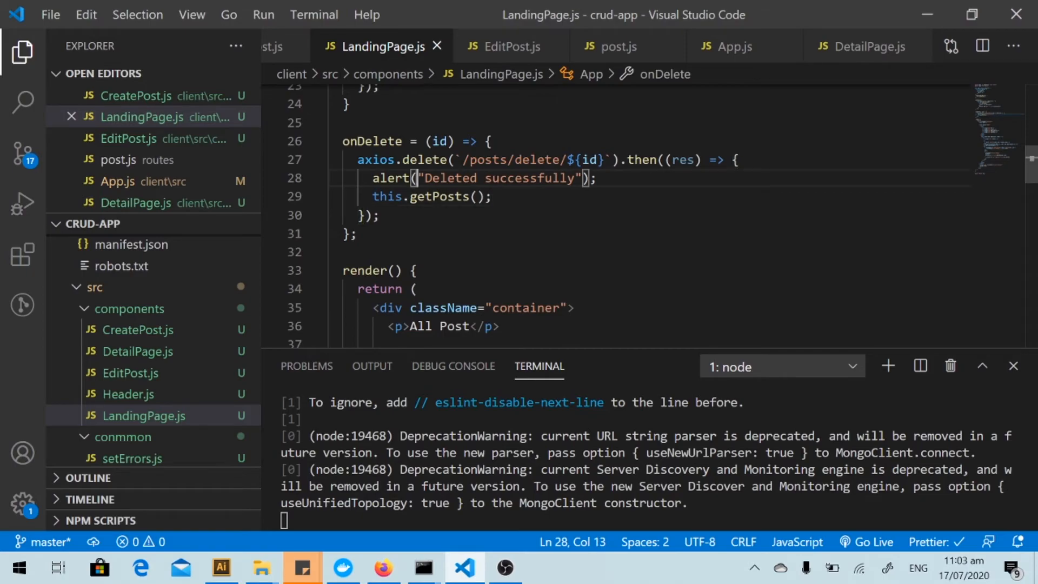
- Change the alert to res.data.title + " has been deleted successfully"
{"action": "type", "text": "re"}
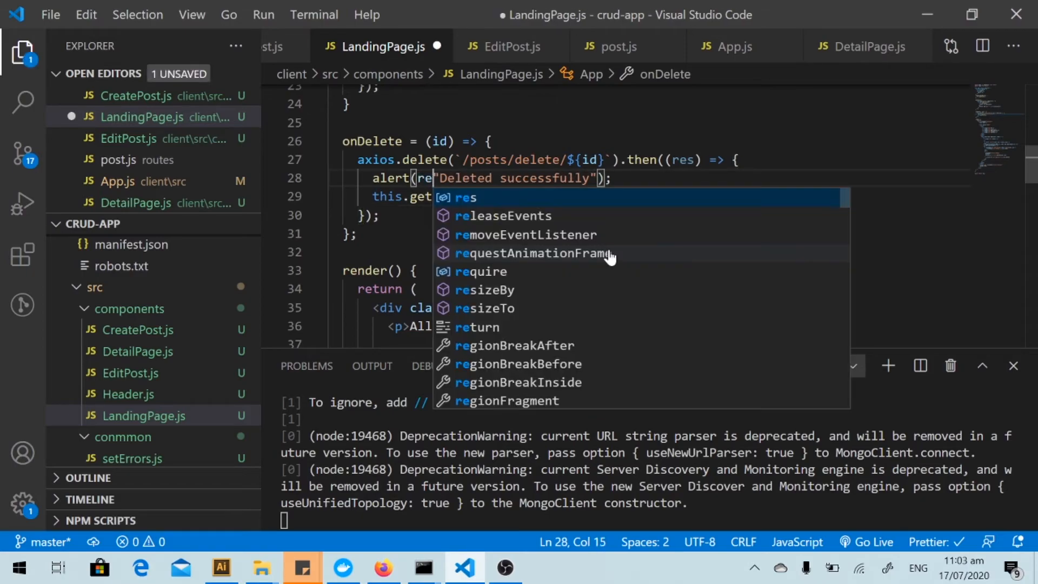
{"action": "type", "text": "s.data."}
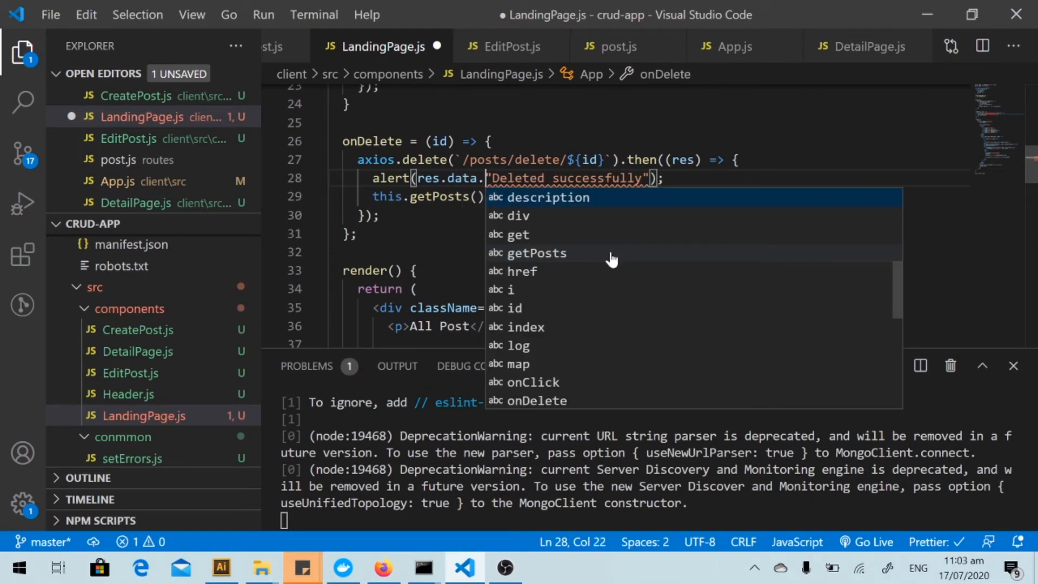
{"action": "type", "text": "title +"}
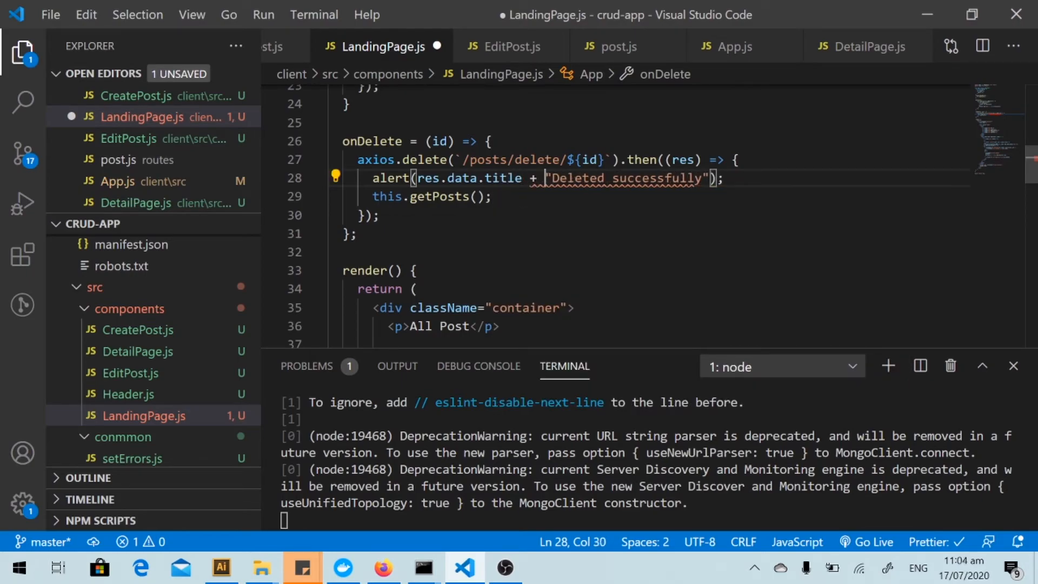
{"action": "type", "text": "has"}
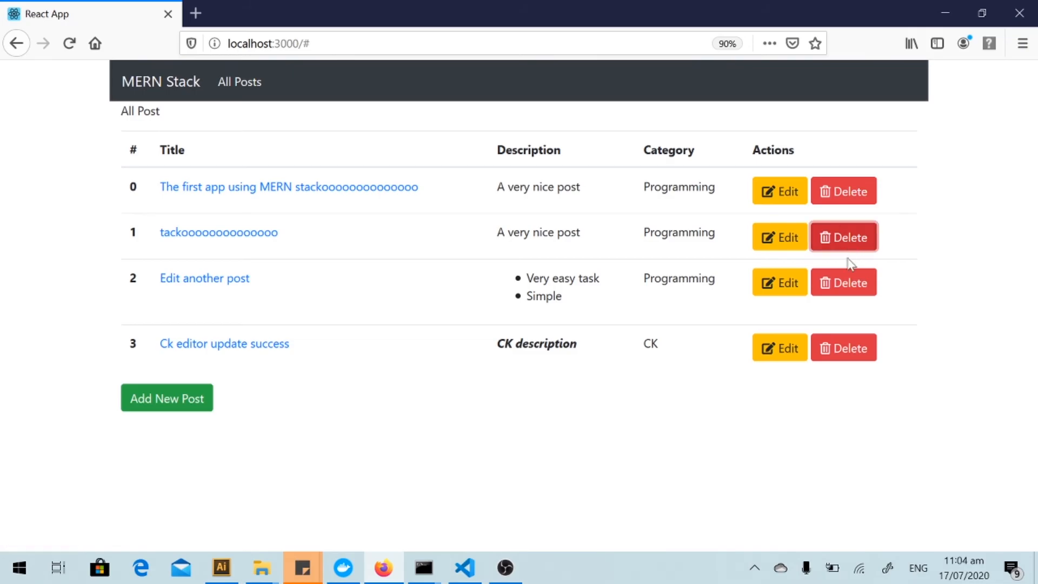
- Delete the tackoooo post in row 1 and dismiss the alert naming its title
{"action": "left_click", "coordinate": [843, 237]}
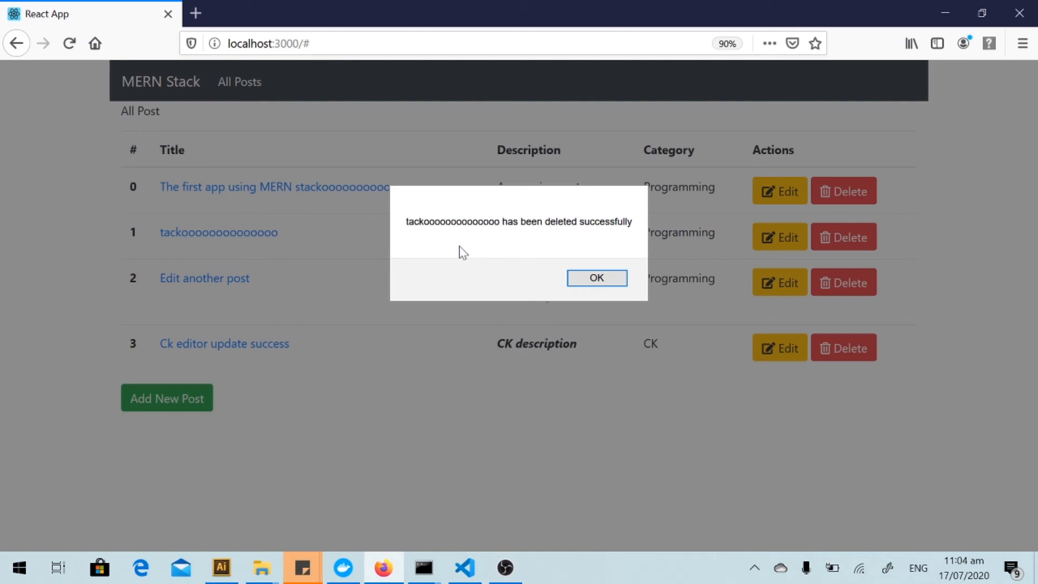
{"action": "mouse_move", "coordinate": [409, 230]}
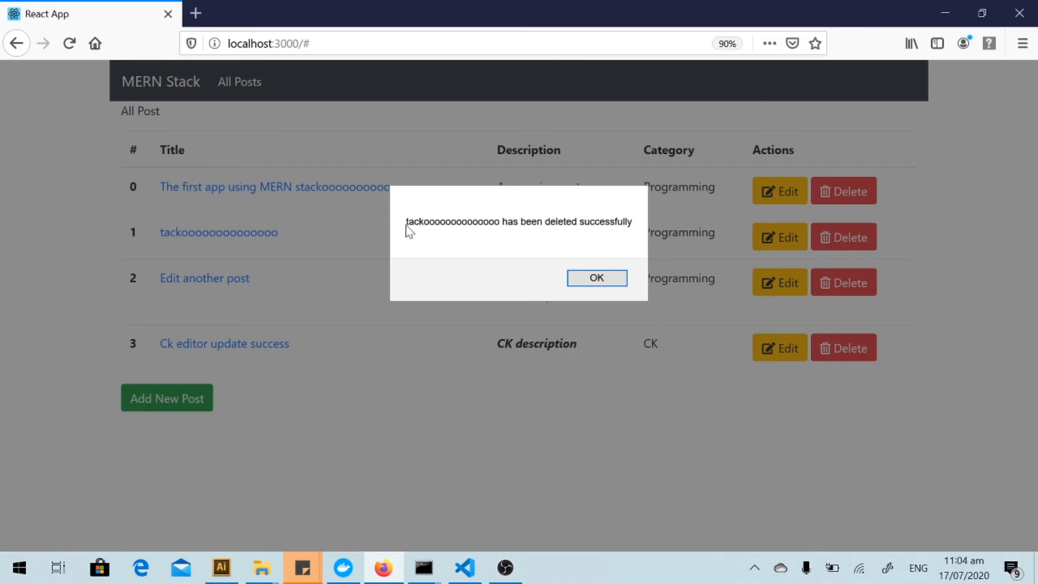
{"action": "left_click", "coordinate": [594, 278]}
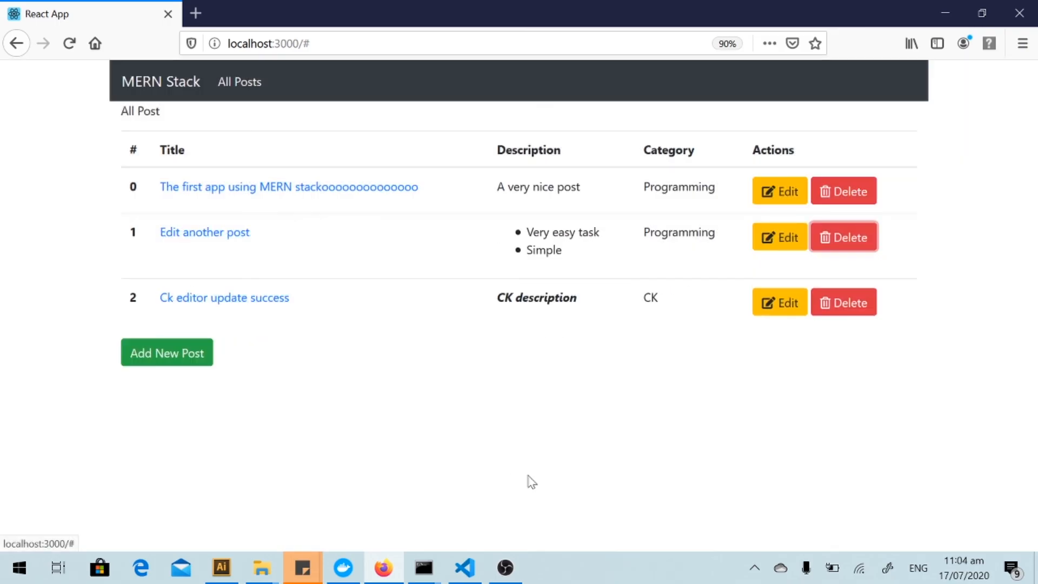
{"action": "mouse_move", "coordinate": [351, 301]}
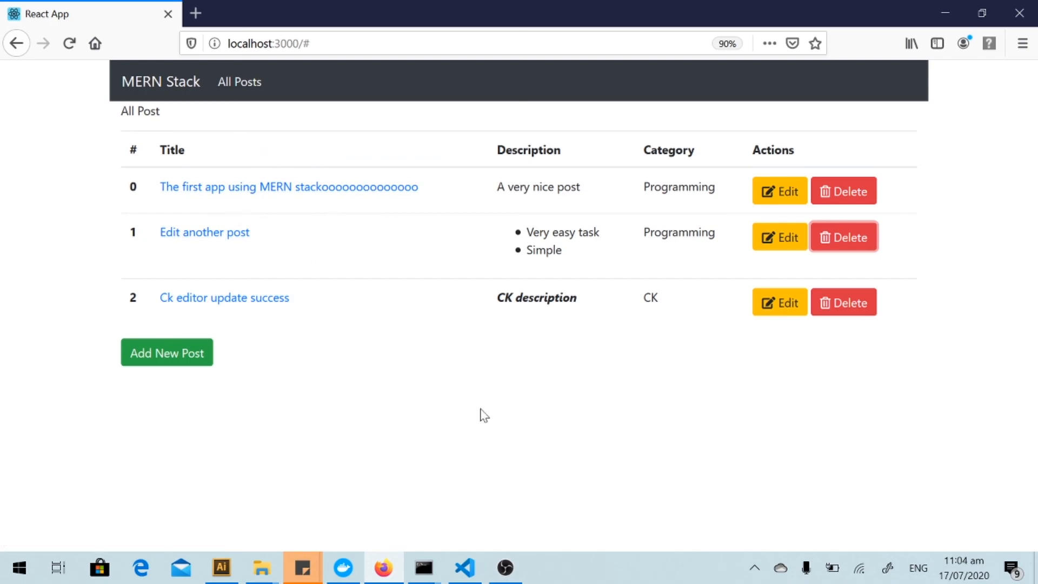
{"action": "mouse_move", "coordinate": [572, 426]}
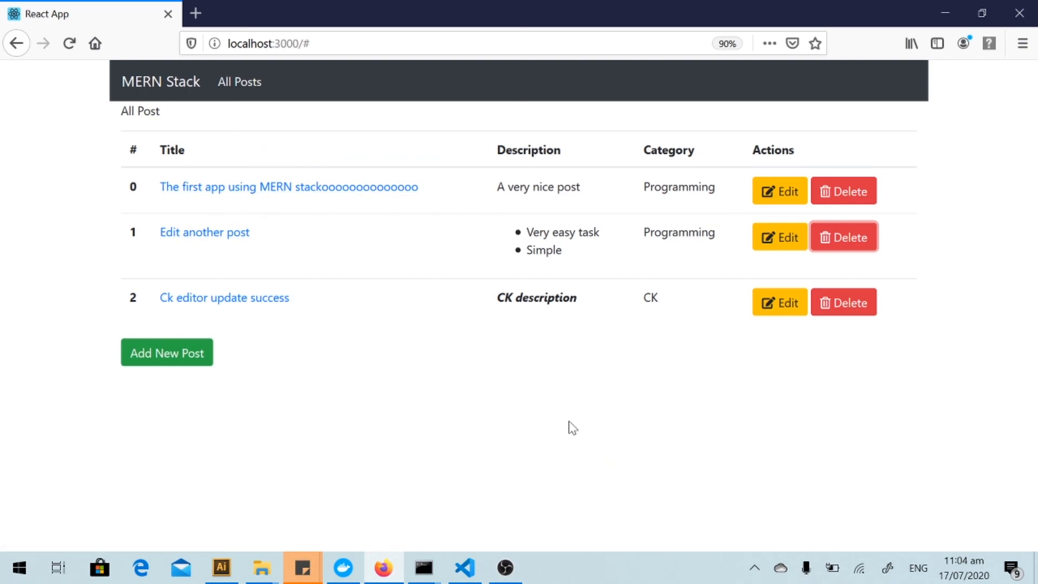